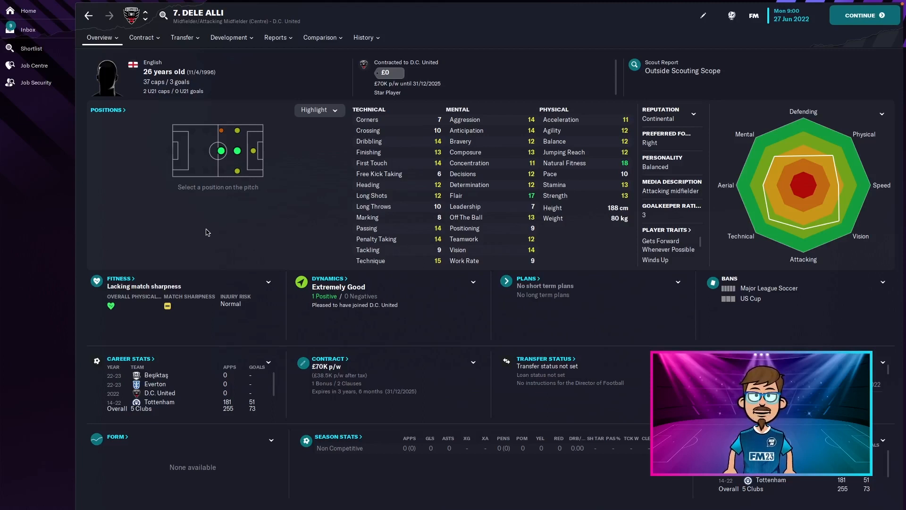
{"action": "mouse_move", "coordinate": [210, 229]}
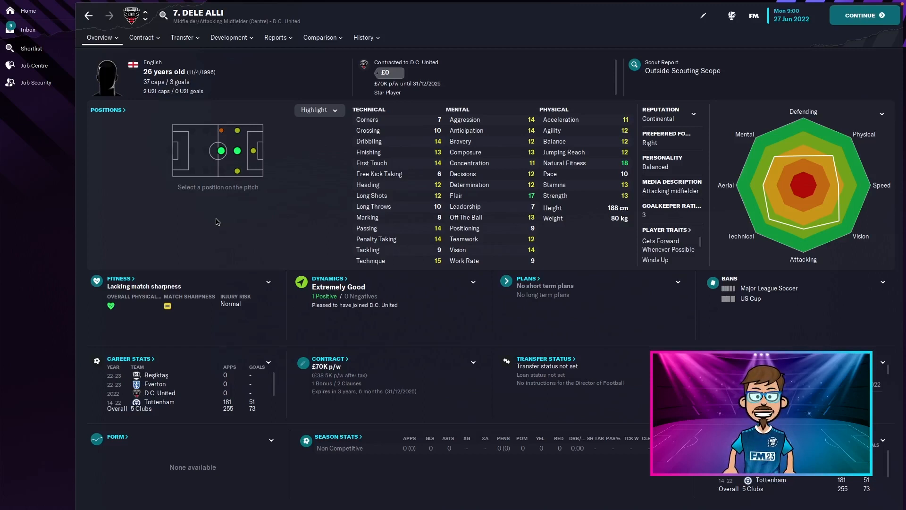
{"action": "mouse_move", "coordinate": [243, 219]}
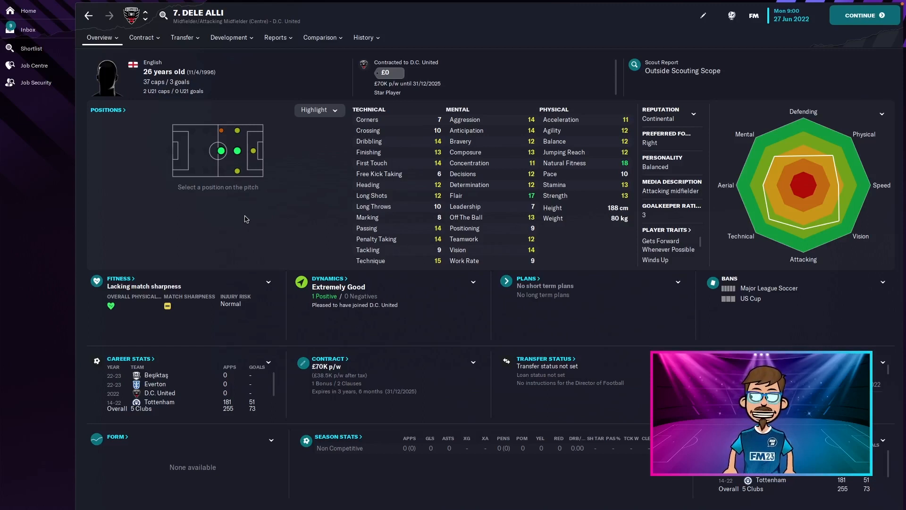
{"action": "mouse_move", "coordinate": [245, 216]}
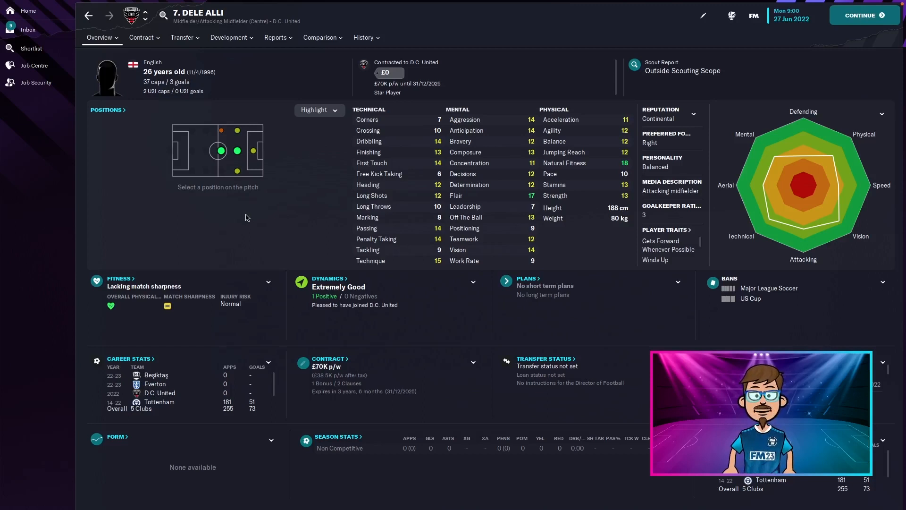
{"action": "mouse_move", "coordinate": [294, 199]}
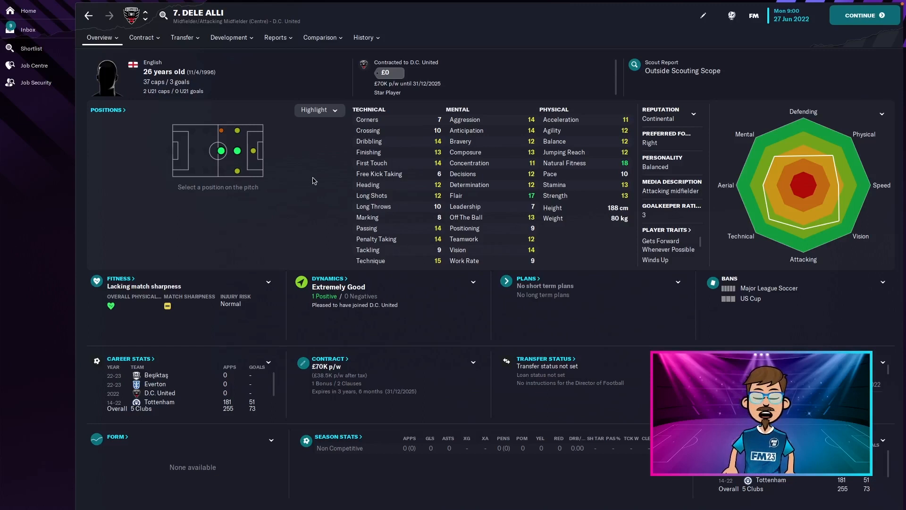
{"action": "mouse_move", "coordinate": [405, 103]}
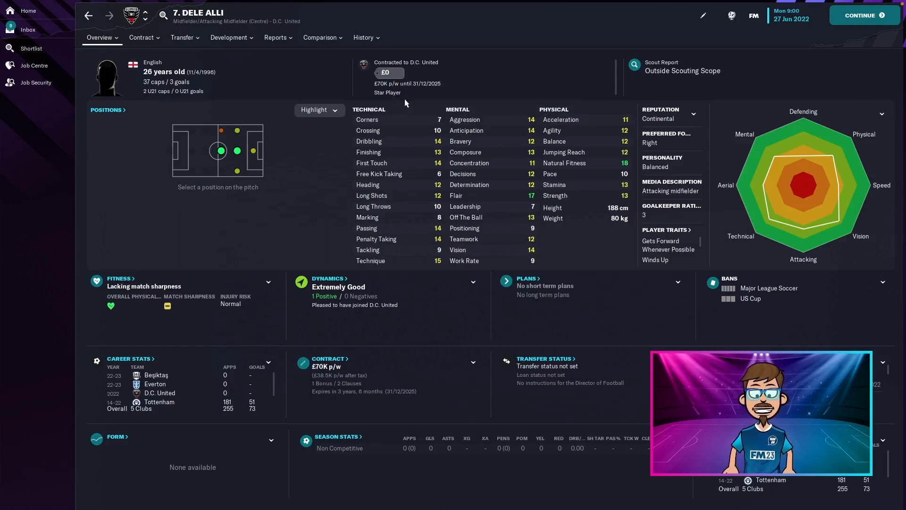
{"action": "mouse_move", "coordinate": [313, 172]}
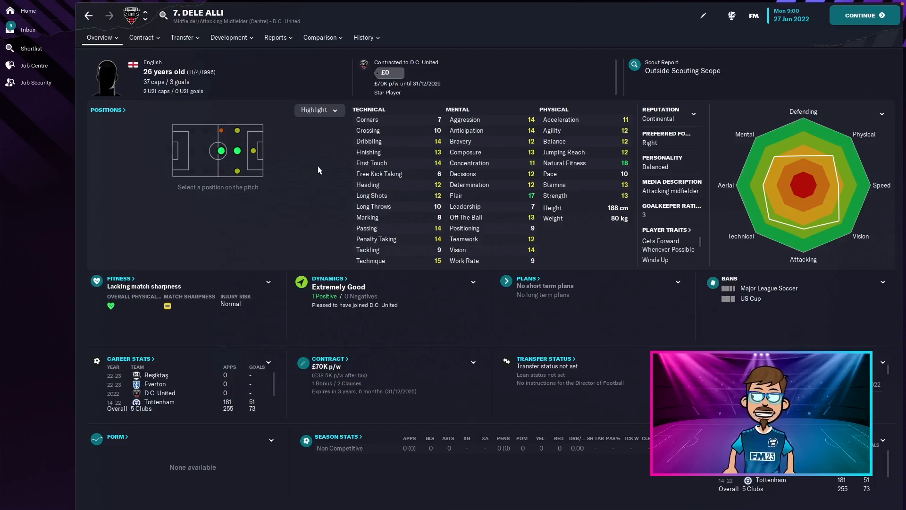
{"action": "mouse_move", "coordinate": [317, 168]}
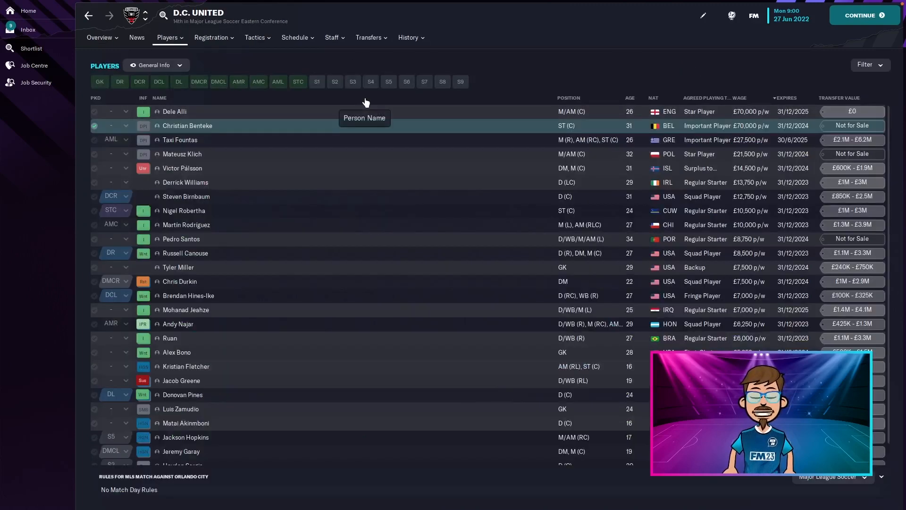
{"action": "mouse_move", "coordinate": [195, 120]}
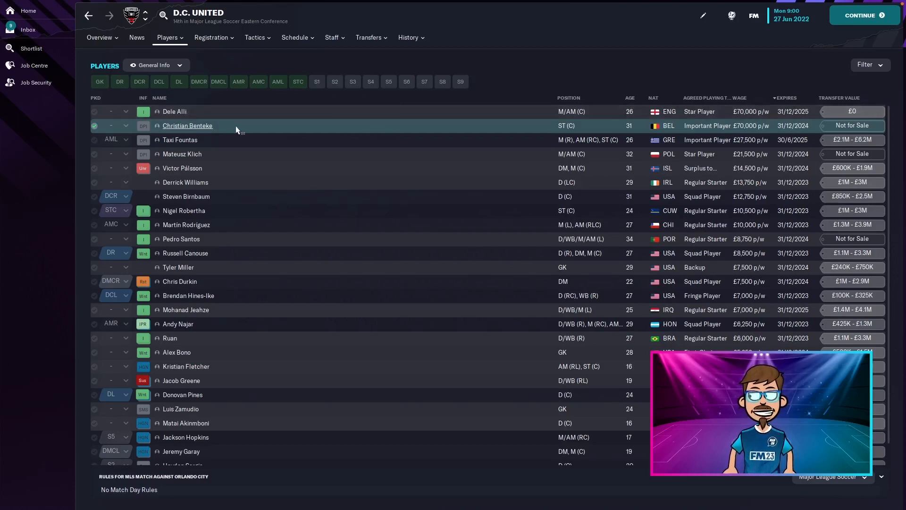
{"action": "mouse_move", "coordinate": [748, 126]}
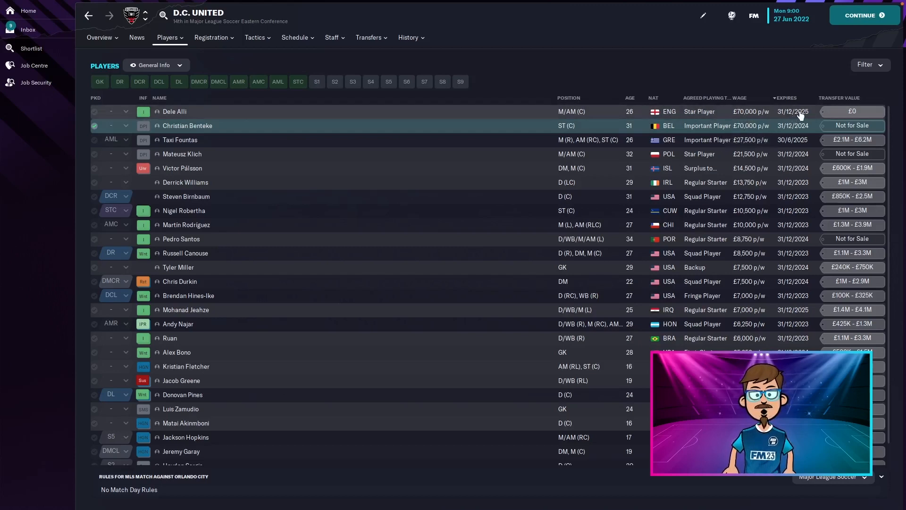
{"action": "mouse_move", "coordinate": [364, 137]}
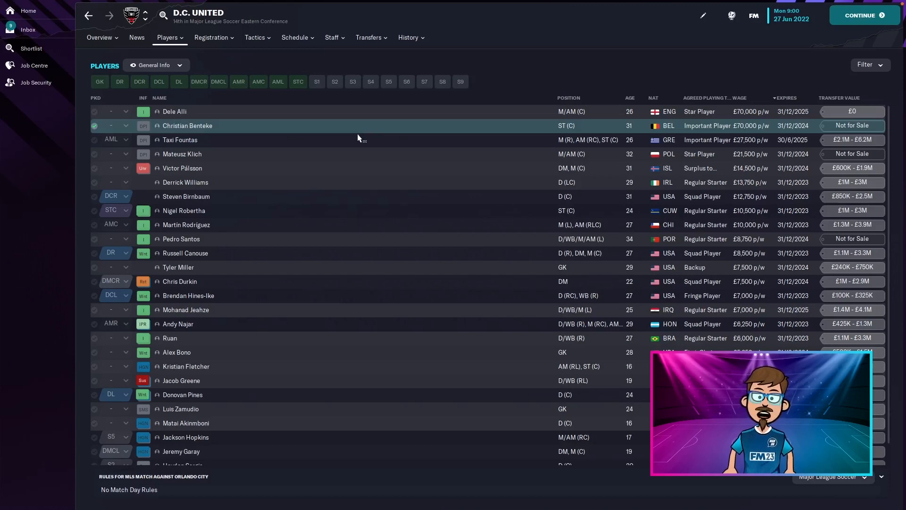
{"action": "mouse_move", "coordinate": [325, 129]}
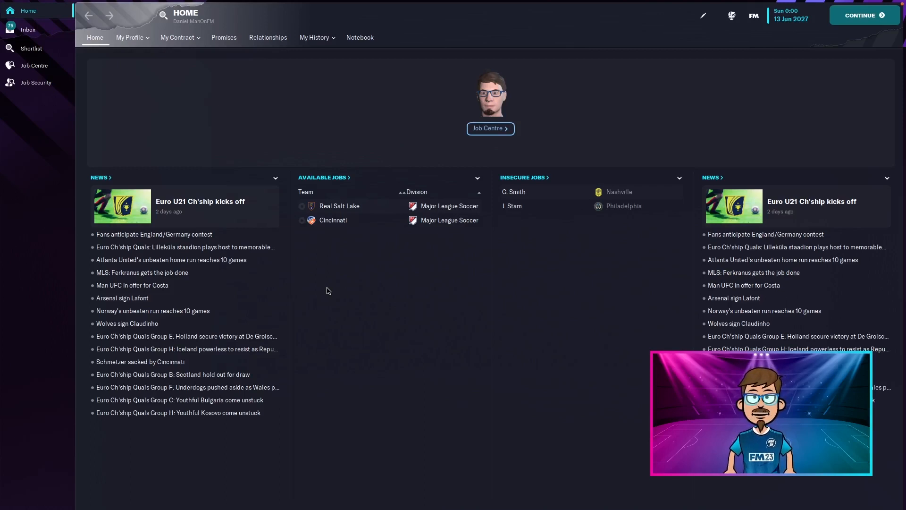
{"action": "mouse_move", "coordinate": [332, 282]}
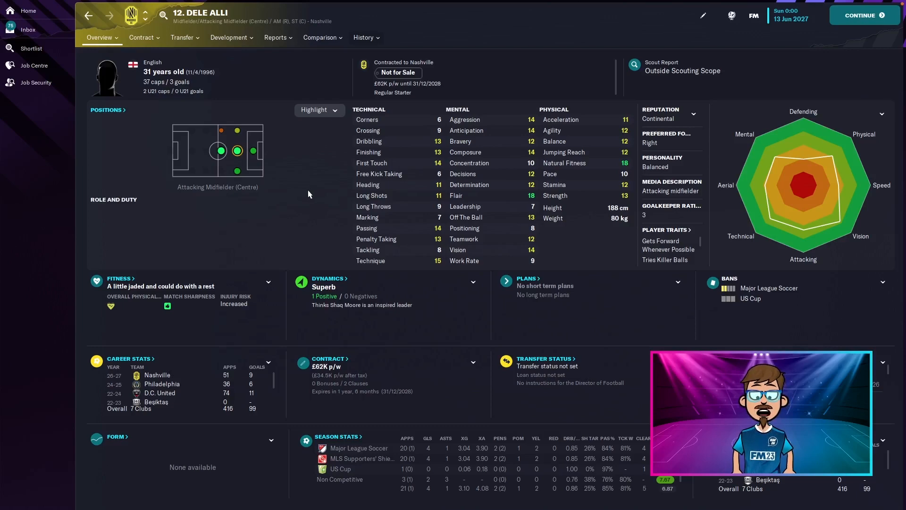
View Dele Alli's career stats with the 2027 Nashville season breakdown, then move toward his milestones.
{"action": "left_click", "coordinate": [364, 37]}
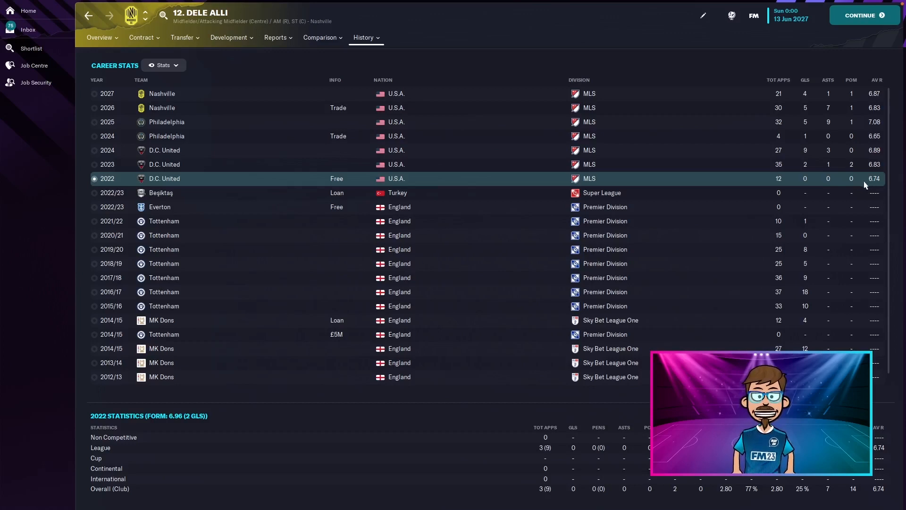
{"action": "mouse_move", "coordinate": [653, 171]}
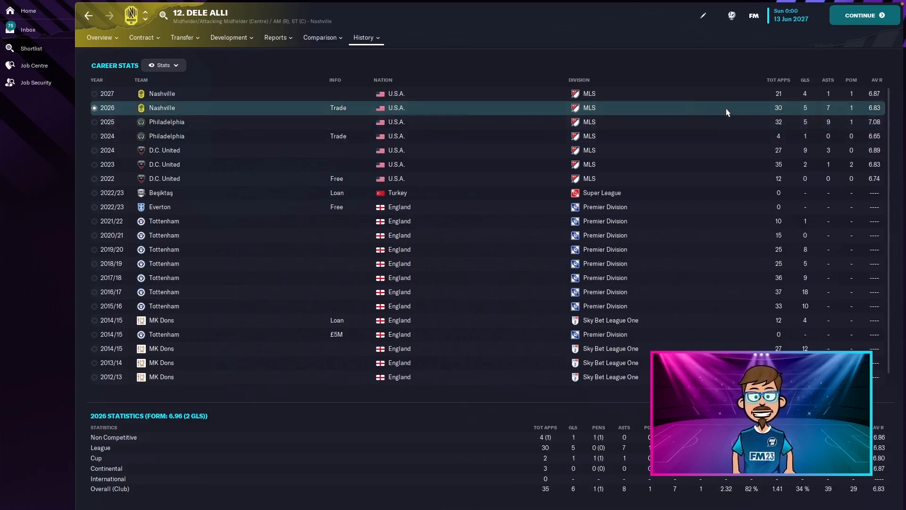
{"action": "mouse_move", "coordinate": [713, 113]}
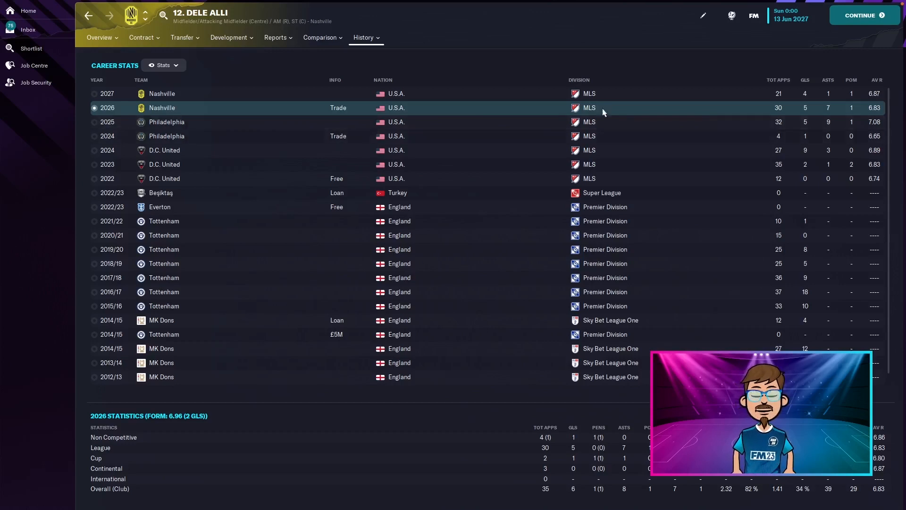
{"action": "left_click", "coordinate": [106, 93]}
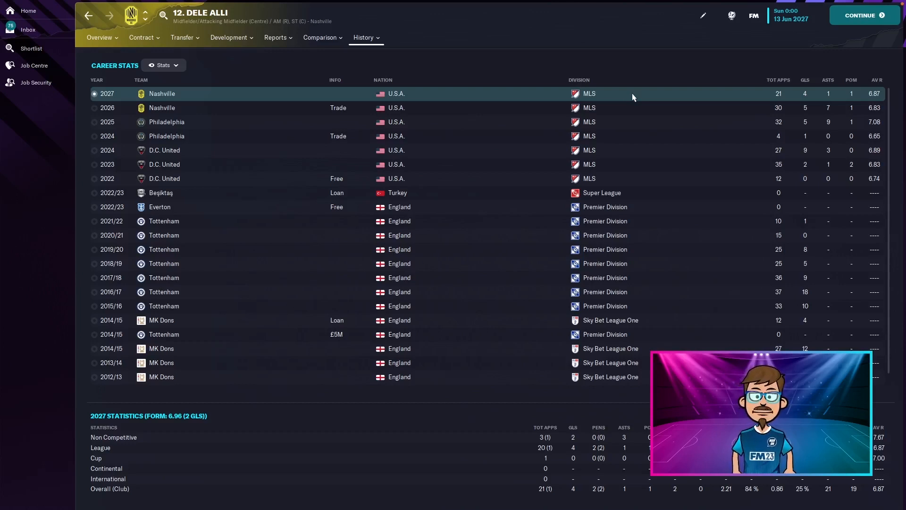
{"action": "mouse_move", "coordinate": [661, 48]}
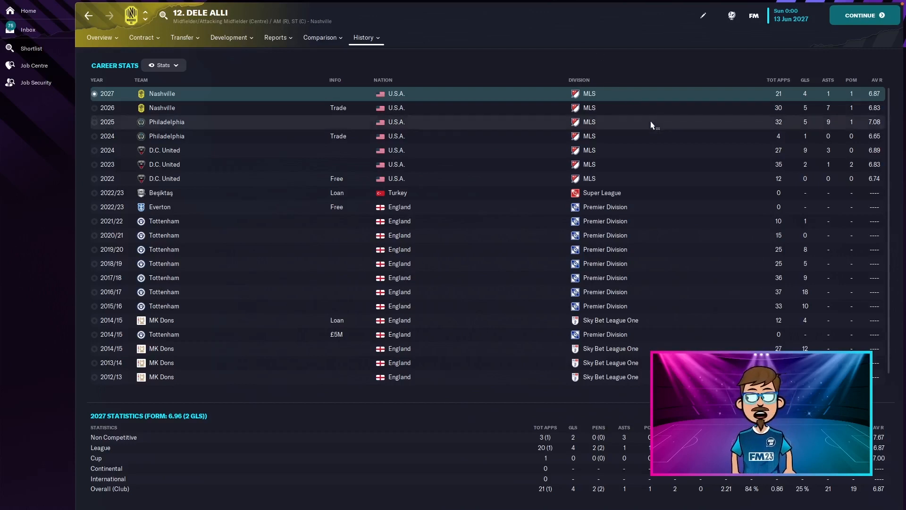
{"action": "left_click", "coordinate": [166, 122]}
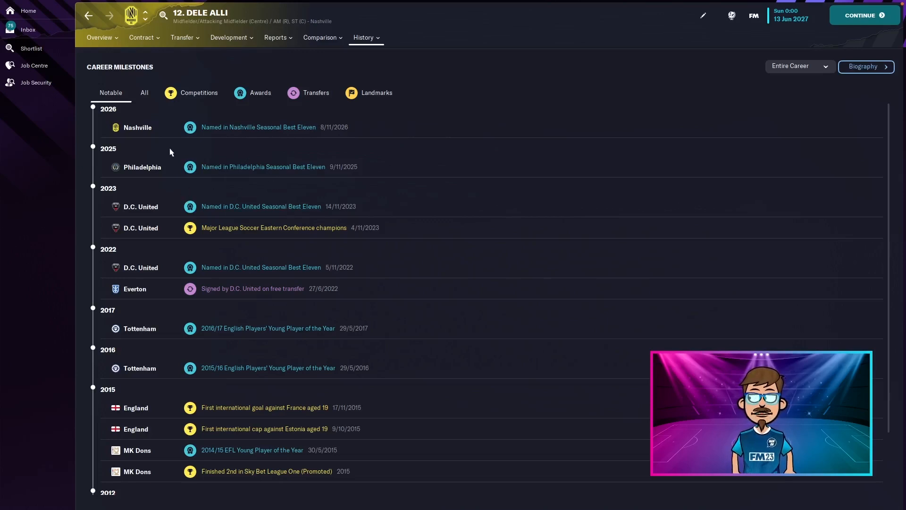
{"action": "mouse_move", "coordinate": [138, 153]}
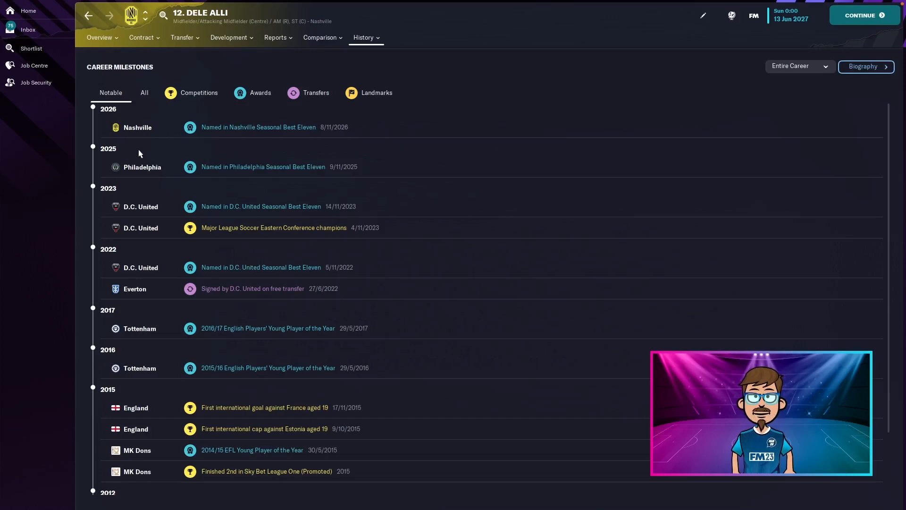
Filter Dele Alli's career milestones to landmarks, then return to his overview profile.
{"action": "left_click", "coordinate": [376, 93]}
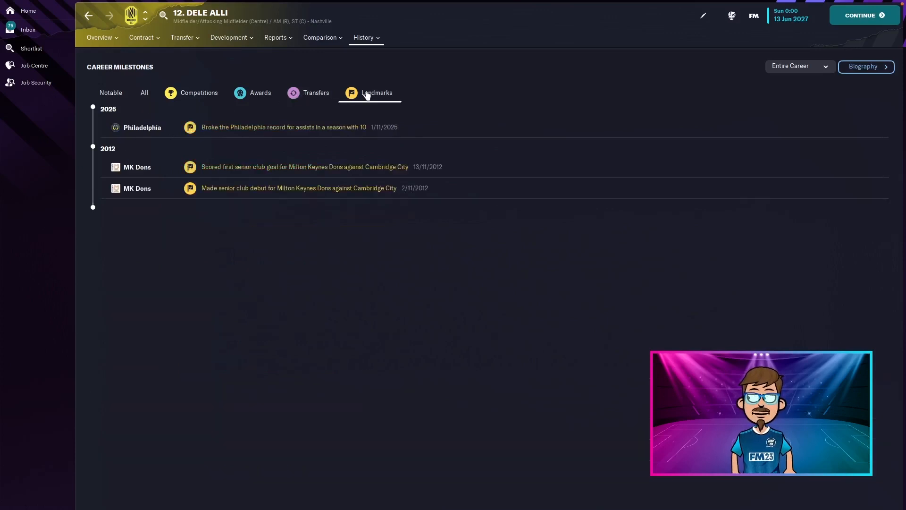
{"action": "mouse_move", "coordinate": [230, 147]}
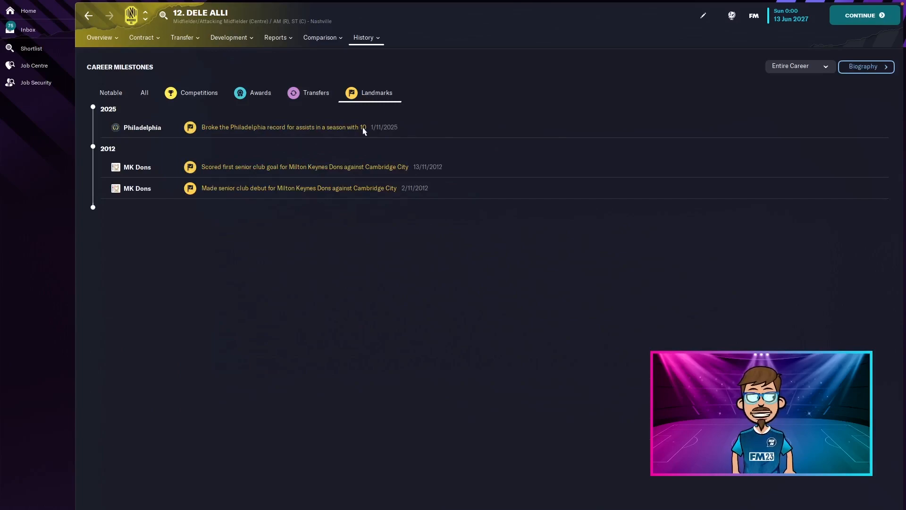
{"action": "mouse_move", "coordinate": [407, 118]}
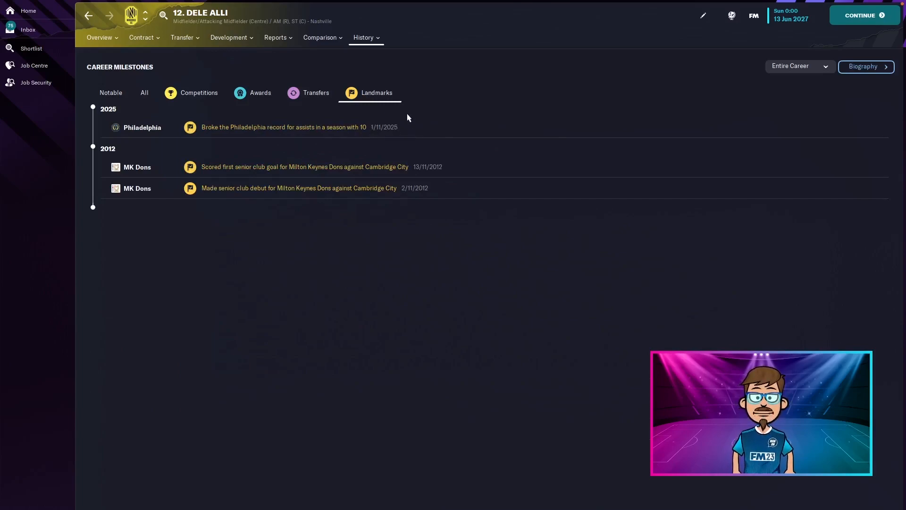
{"action": "left_click", "coordinate": [100, 38]}
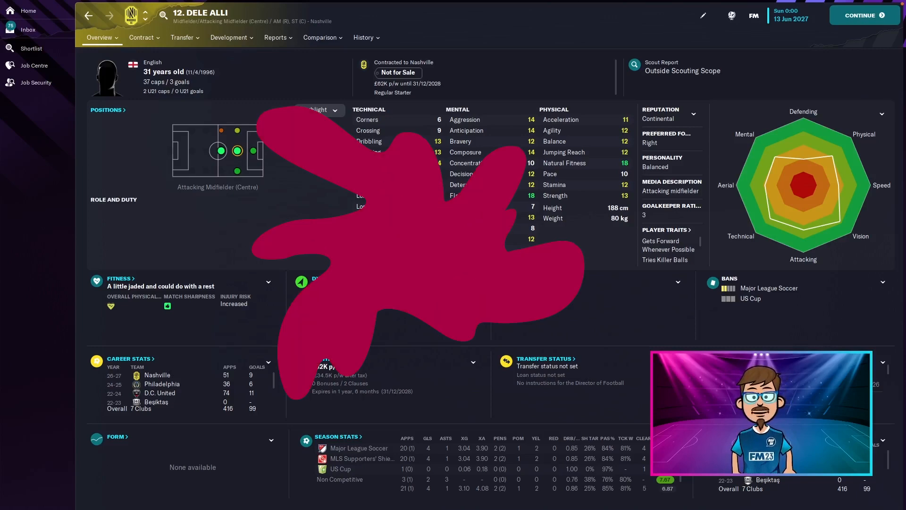
{"action": "left_click", "coordinate": [863, 15]}
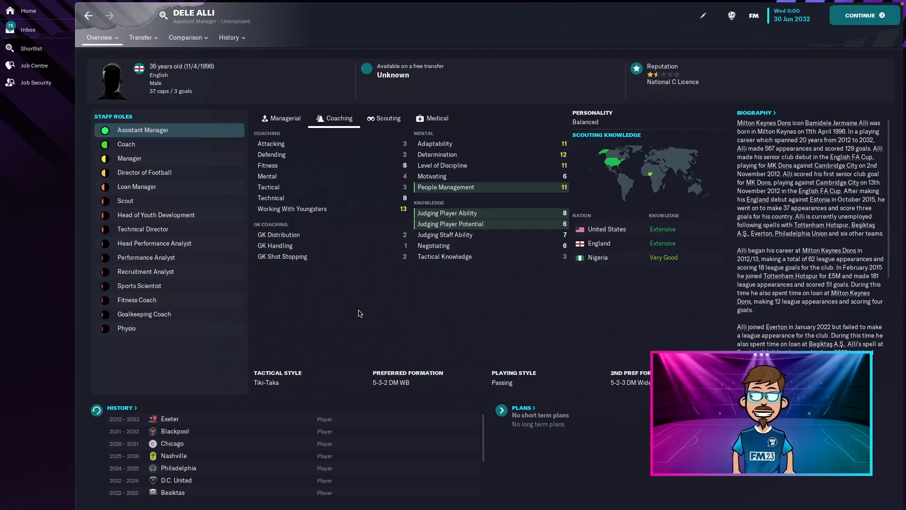
{"action": "mouse_move", "coordinate": [356, 297]}
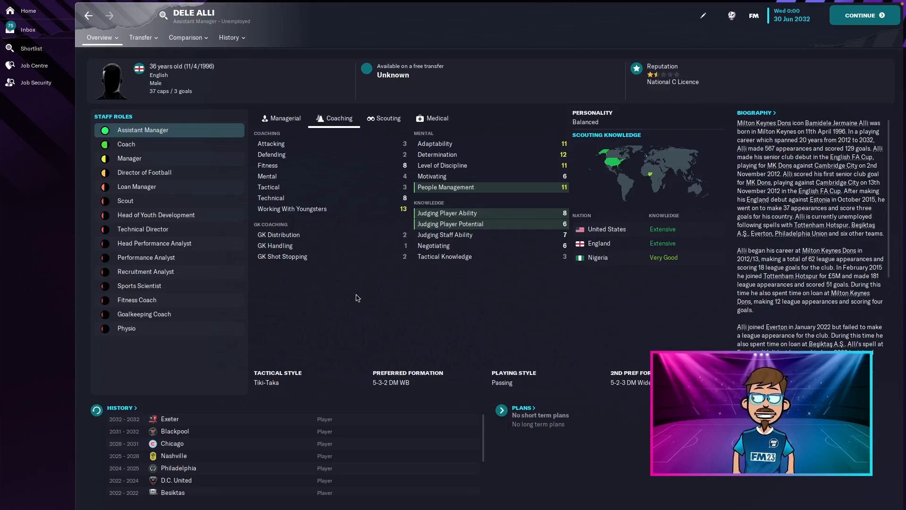
Inspect the 2031/32 Exeter season breakdown in his career stats, then switch to career milestones.
{"action": "left_click", "coordinate": [228, 37]}
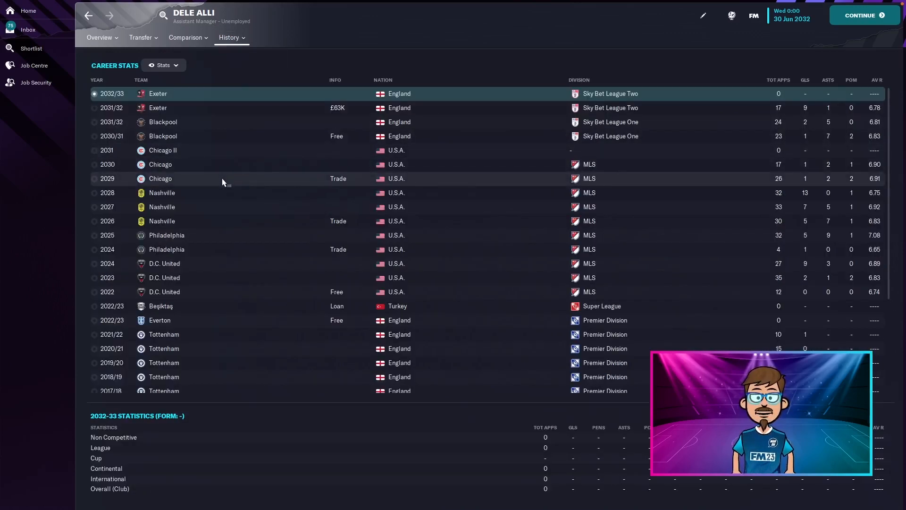
{"action": "mouse_move", "coordinate": [738, 182]}
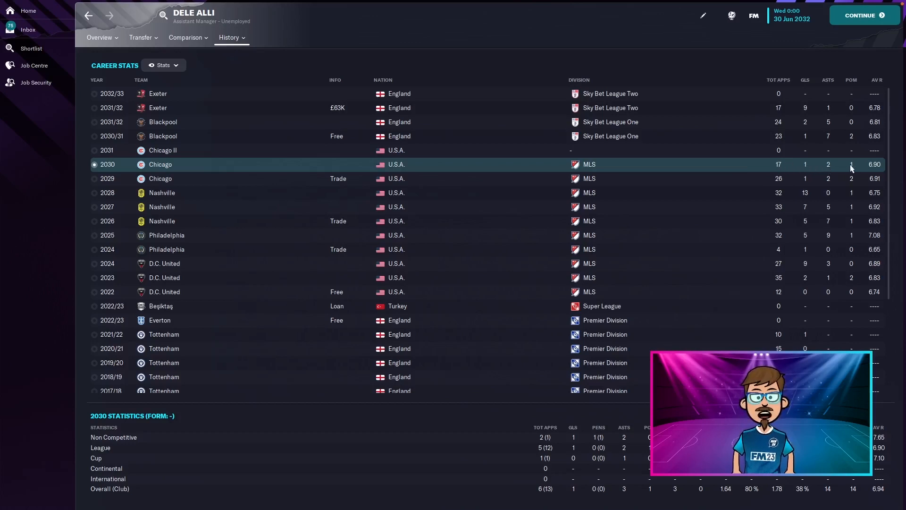
{"action": "mouse_move", "coordinate": [725, 178]}
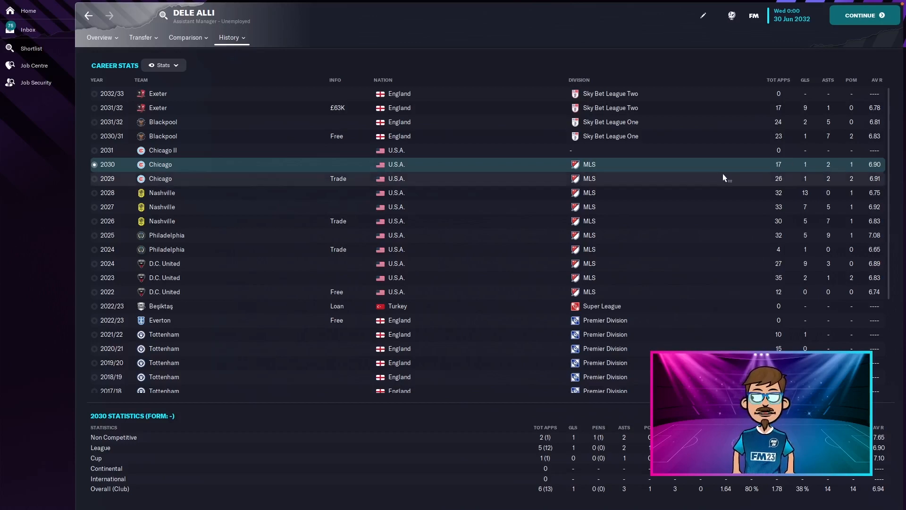
{"action": "left_click", "coordinate": [164, 150]}
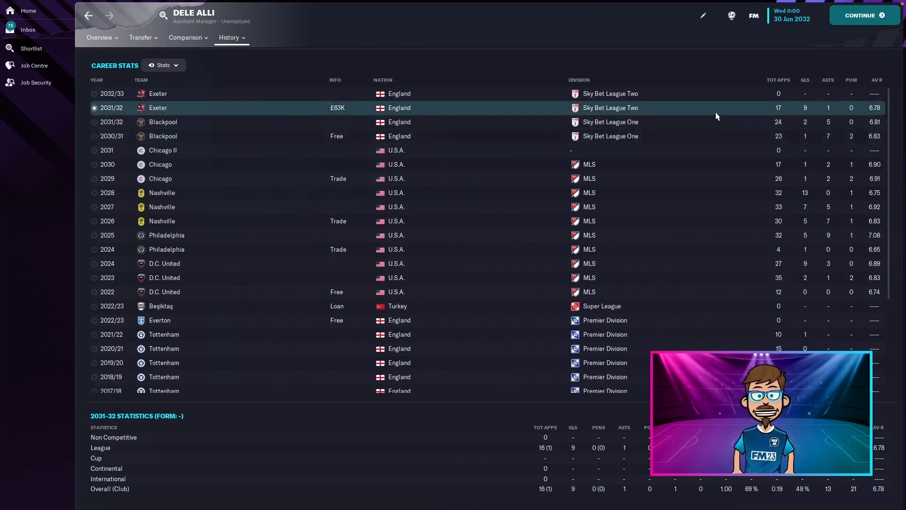
{"action": "mouse_move", "coordinate": [694, 113]}
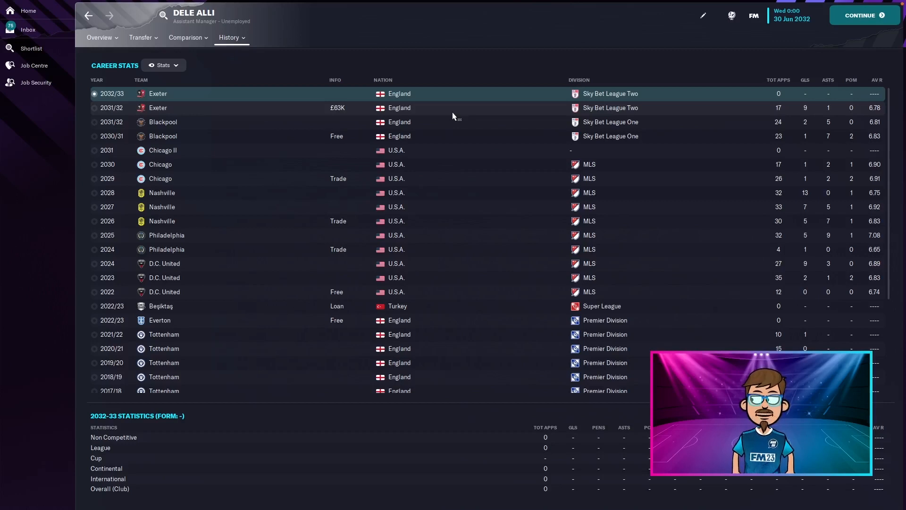
{"action": "mouse_move", "coordinate": [503, 224]}
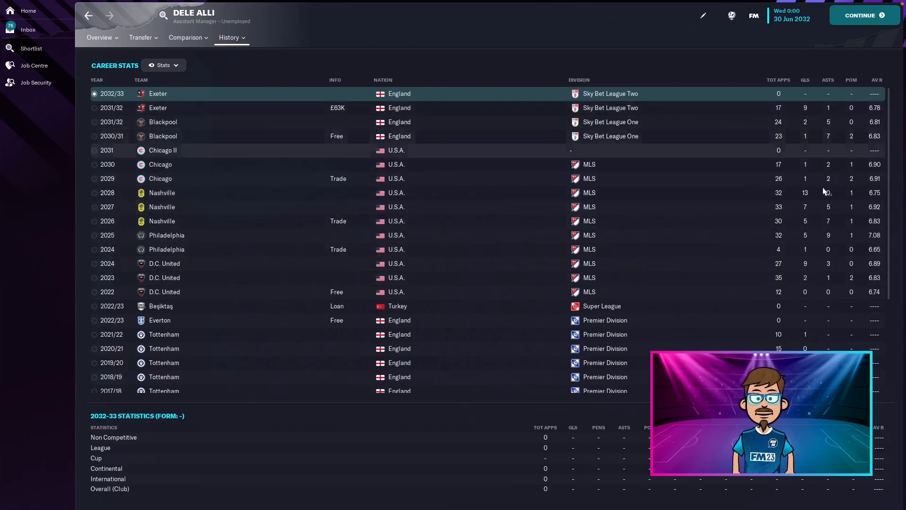
{"action": "mouse_move", "coordinate": [812, 197]}
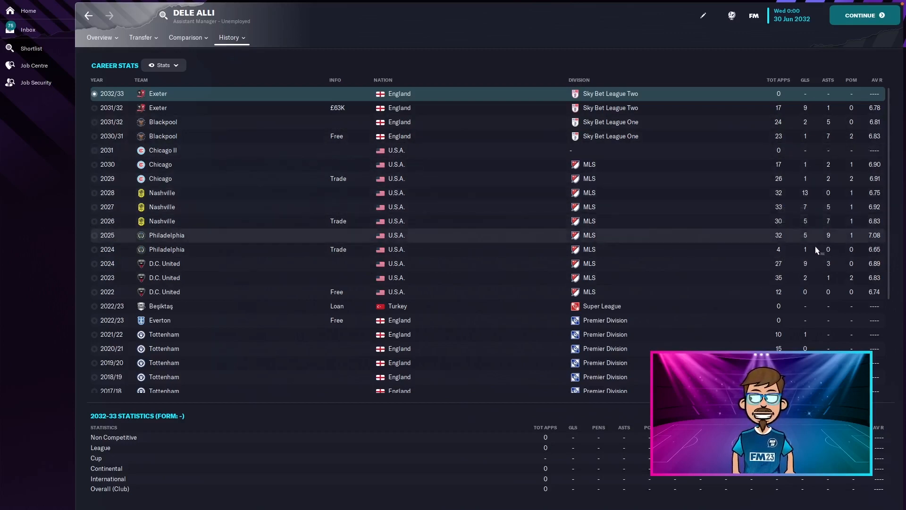
{"action": "mouse_move", "coordinate": [816, 265]}
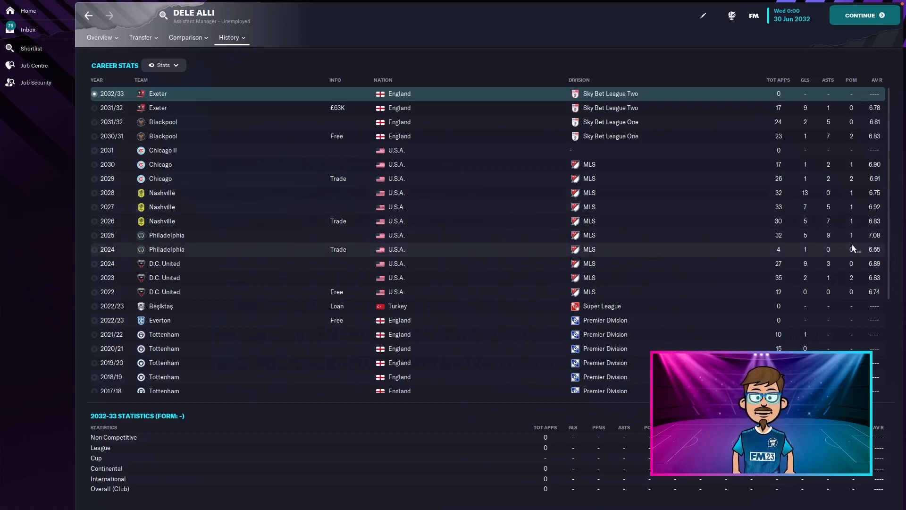
{"action": "mouse_move", "coordinate": [866, 237]}
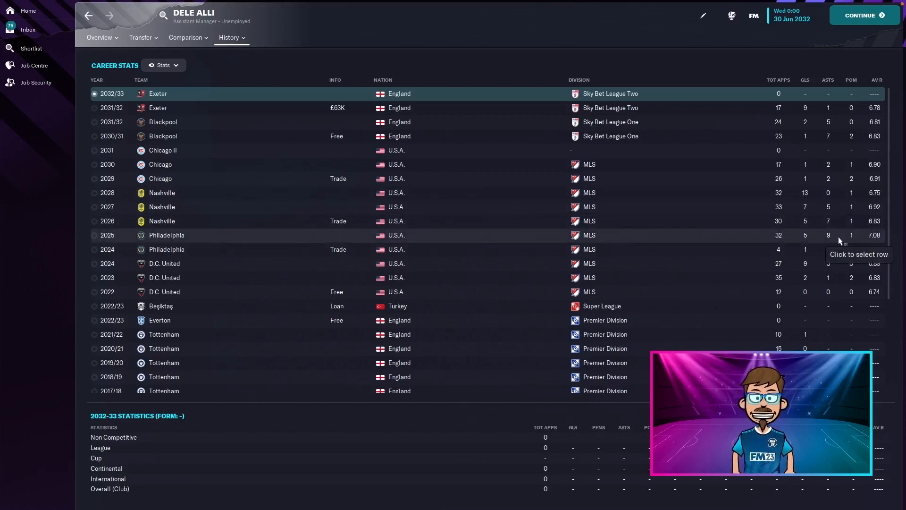
{"action": "left_click", "coordinate": [230, 37]}
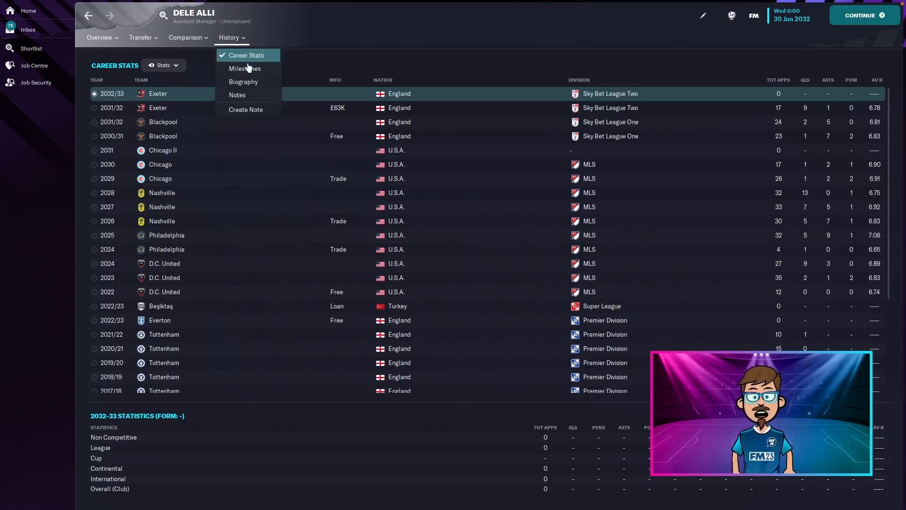
{"action": "left_click", "coordinate": [244, 68]}
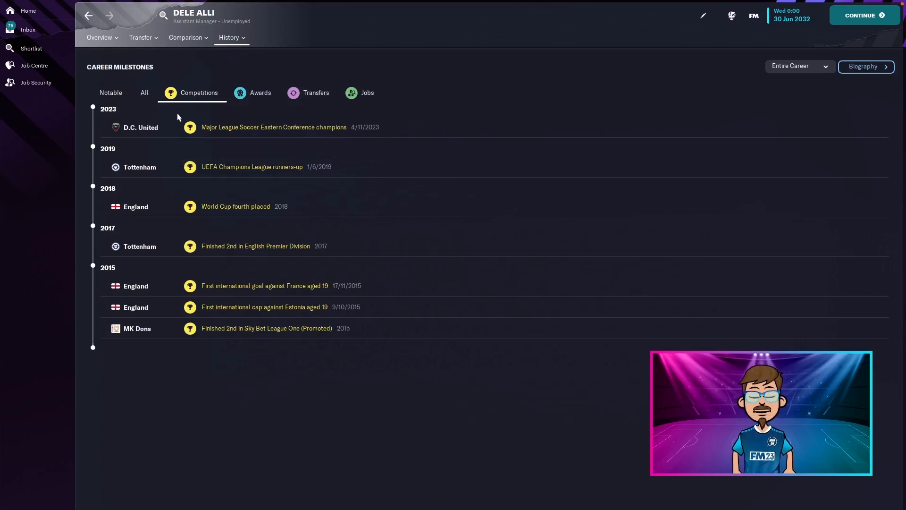
Cycle the milestone filters through Notable, Jobs and Awards, settling on Competitions.
{"action": "left_click", "coordinate": [110, 92]}
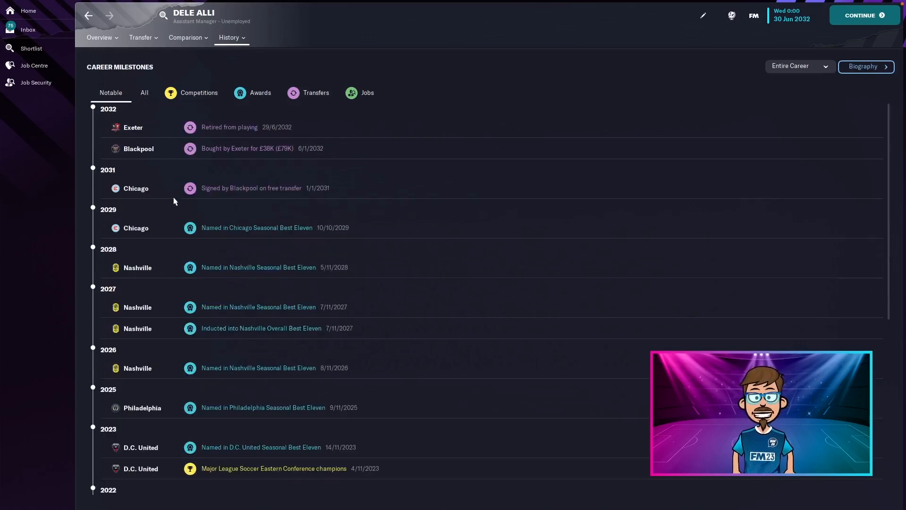
{"action": "mouse_move", "coordinate": [292, 224]}
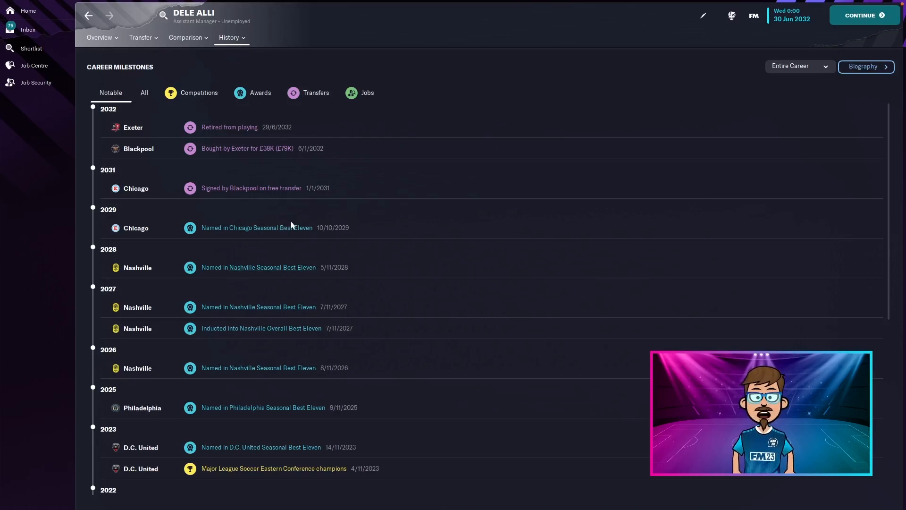
{"action": "mouse_move", "coordinate": [259, 174]}
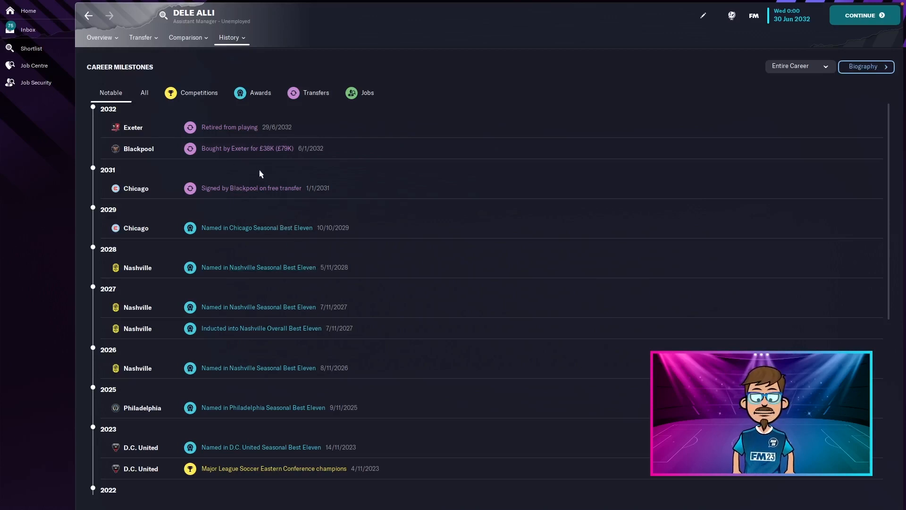
{"action": "left_click", "coordinate": [367, 92]}
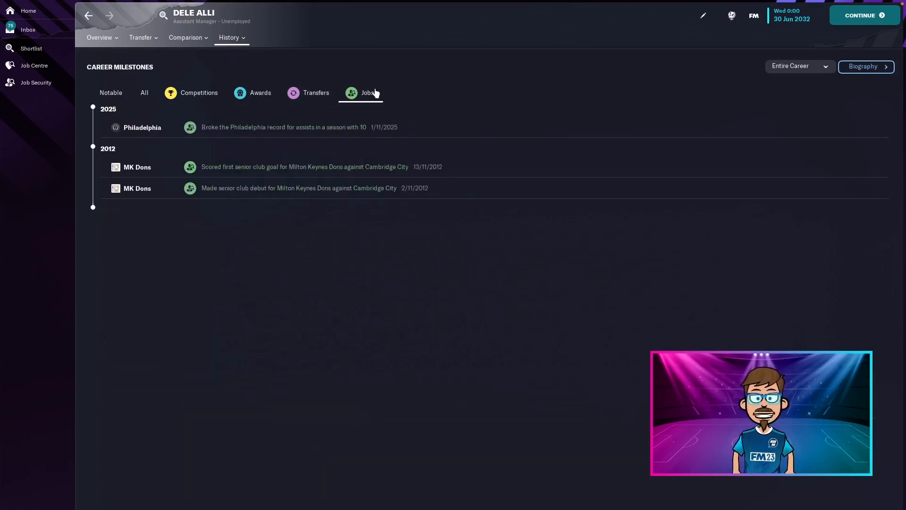
{"action": "left_click", "coordinate": [260, 92]}
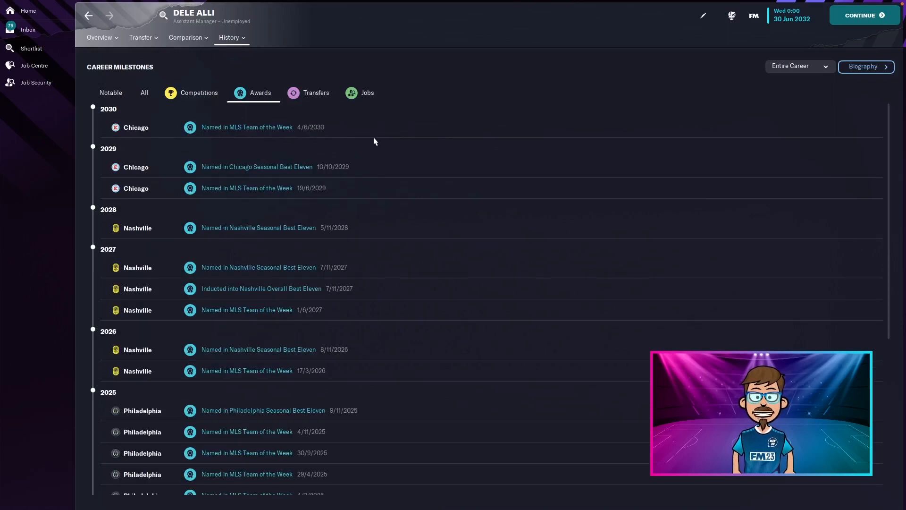
{"action": "mouse_move", "coordinate": [388, 284]}
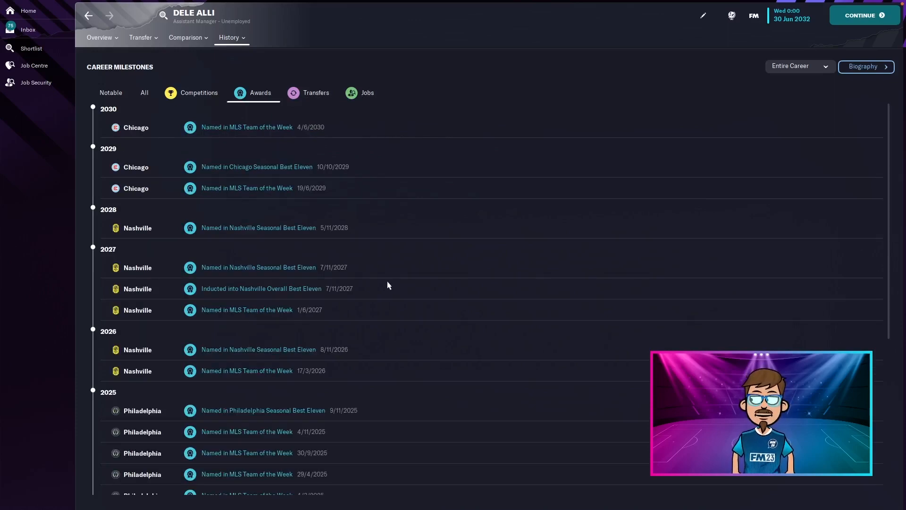
{"action": "left_click", "coordinate": [198, 92]}
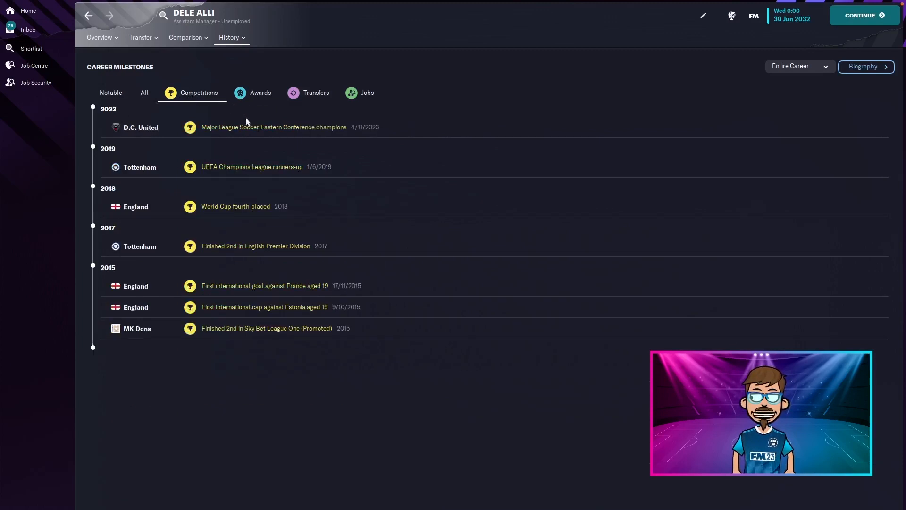
{"action": "mouse_move", "coordinate": [427, 151]}
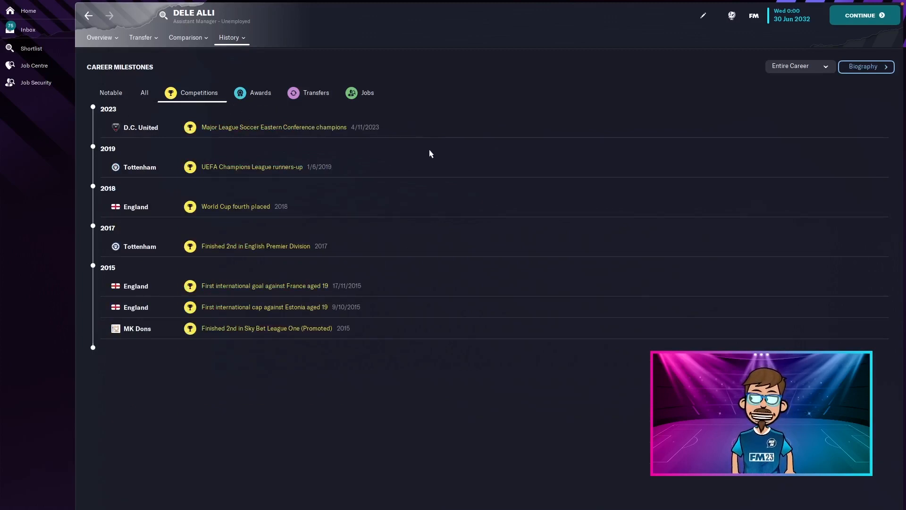
{"action": "mouse_move", "coordinate": [422, 158]}
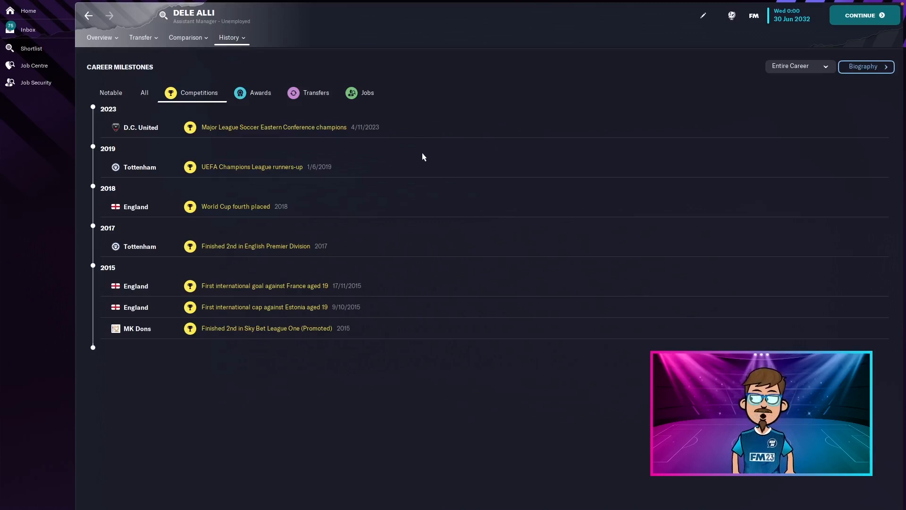
{"action": "mouse_move", "coordinate": [437, 121]}
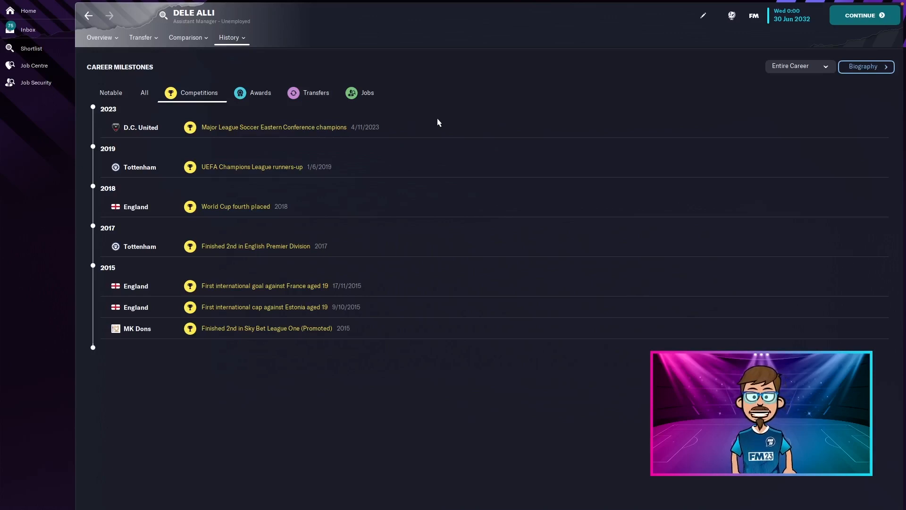
{"action": "mouse_move", "coordinate": [435, 111]}
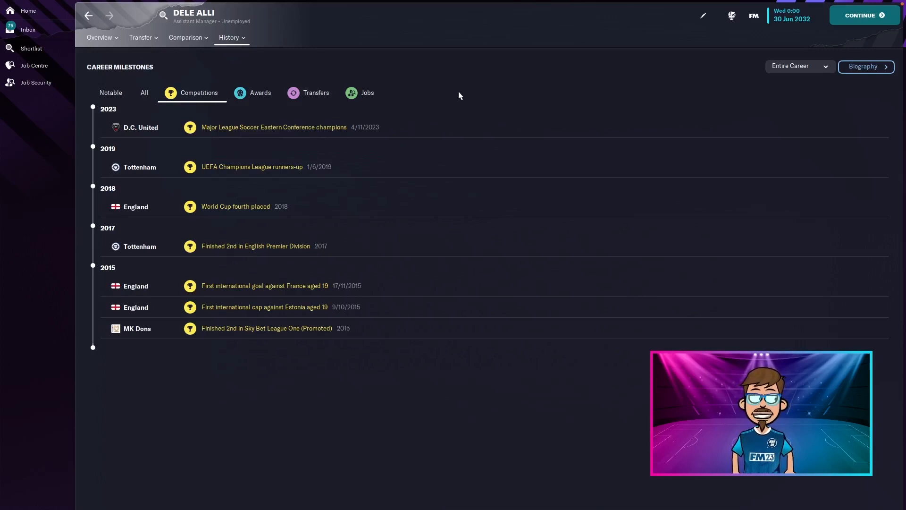
{"action": "mouse_move", "coordinate": [413, 113]}
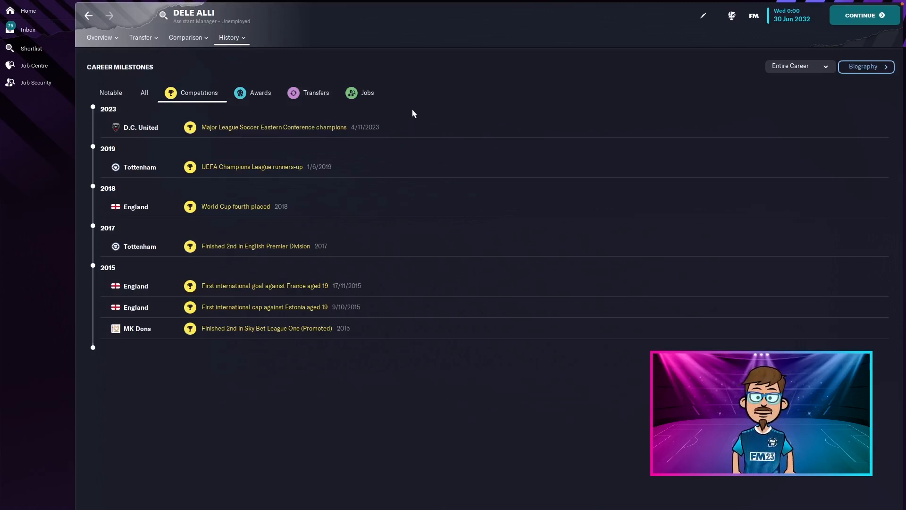
Switch to the AI-managed 2032 save where Dele Alli is Head of Youth Development.
{"action": "left_click", "coordinate": [99, 36]}
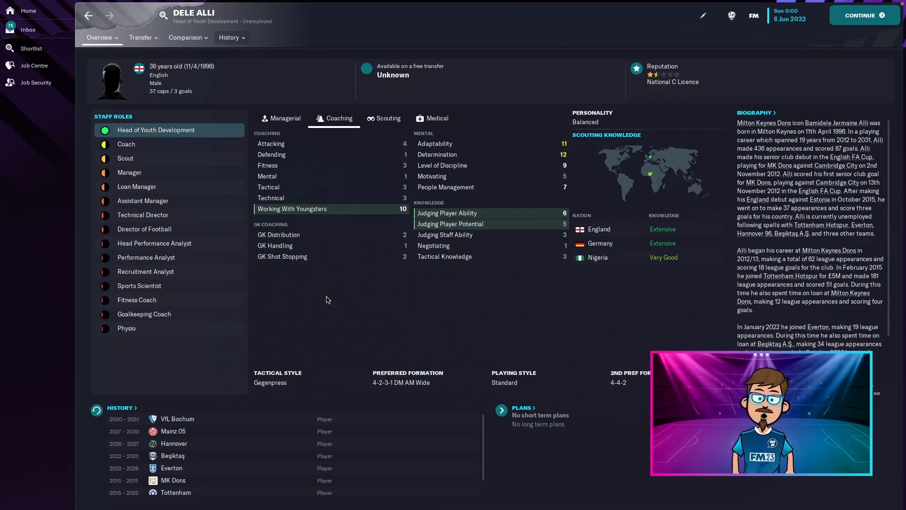
Show Dele Alli's career stats with the 2026/27 Hannover season breakdown.
{"action": "left_click", "coordinate": [229, 38]}
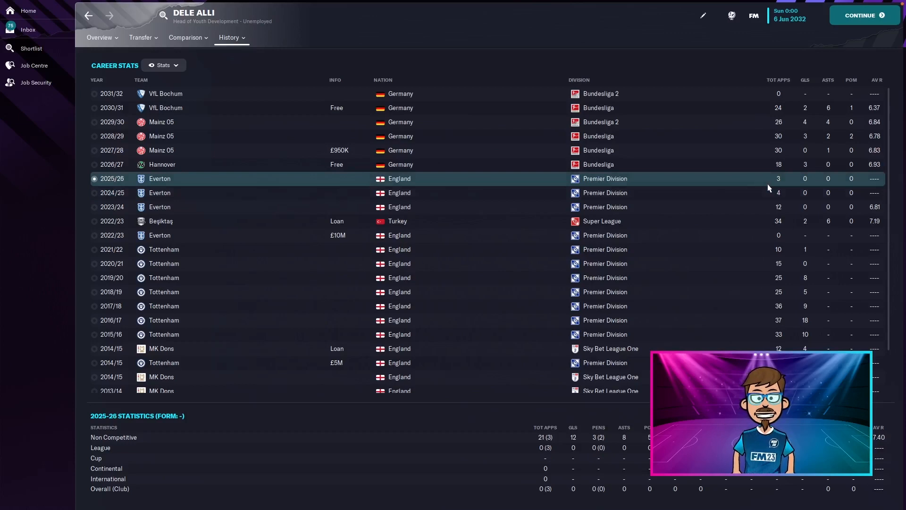
{"action": "mouse_move", "coordinate": [876, 184]}
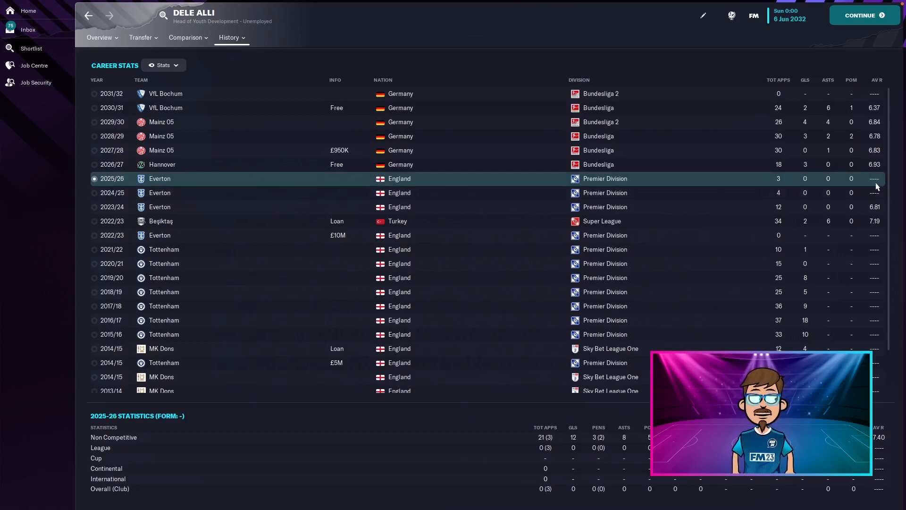
{"action": "mouse_move", "coordinate": [681, 172]}
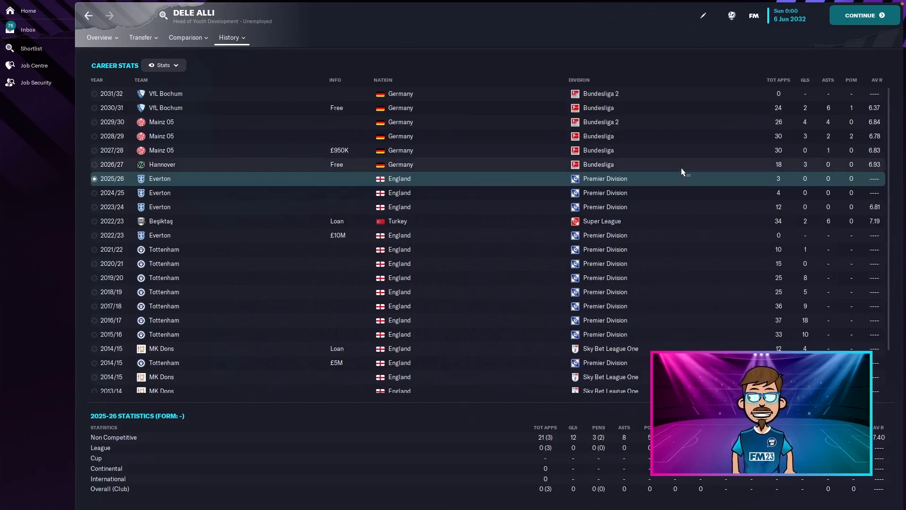
{"action": "left_click", "coordinate": [161, 164]}
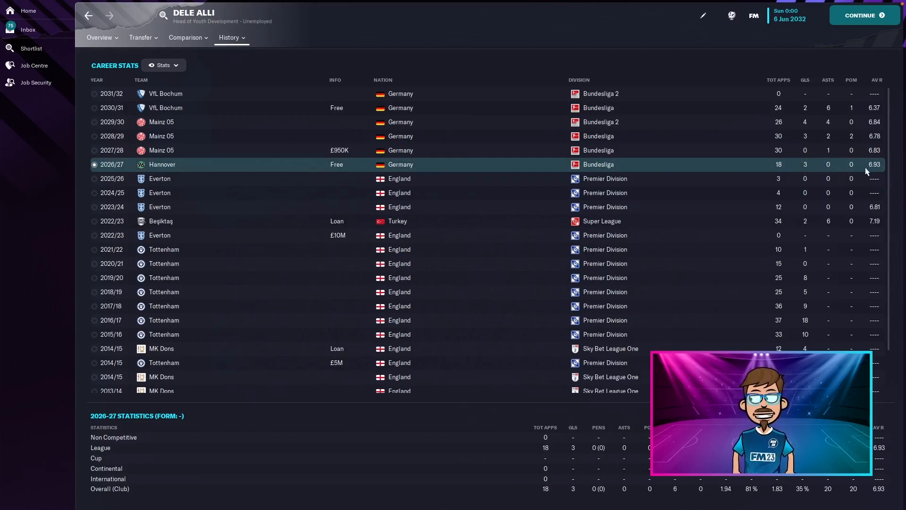
{"action": "mouse_move", "coordinate": [825, 169]}
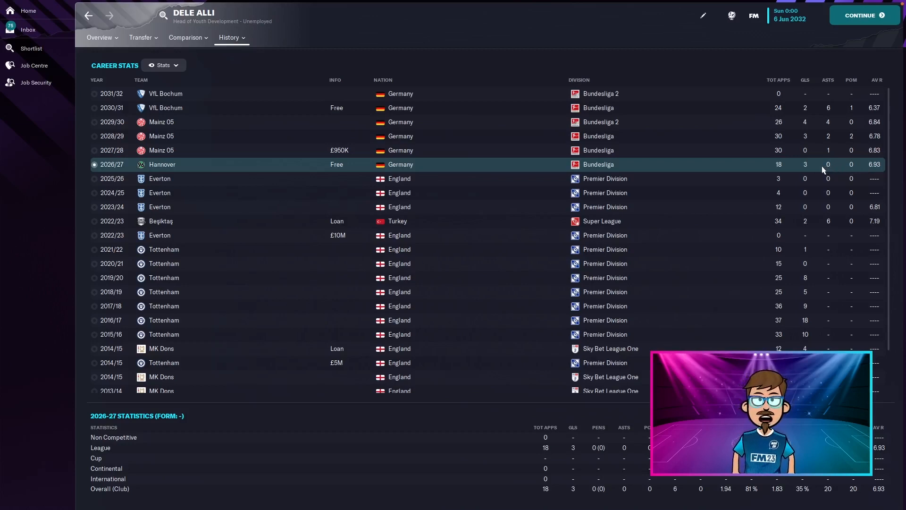
{"action": "mouse_move", "coordinate": [812, 133]}
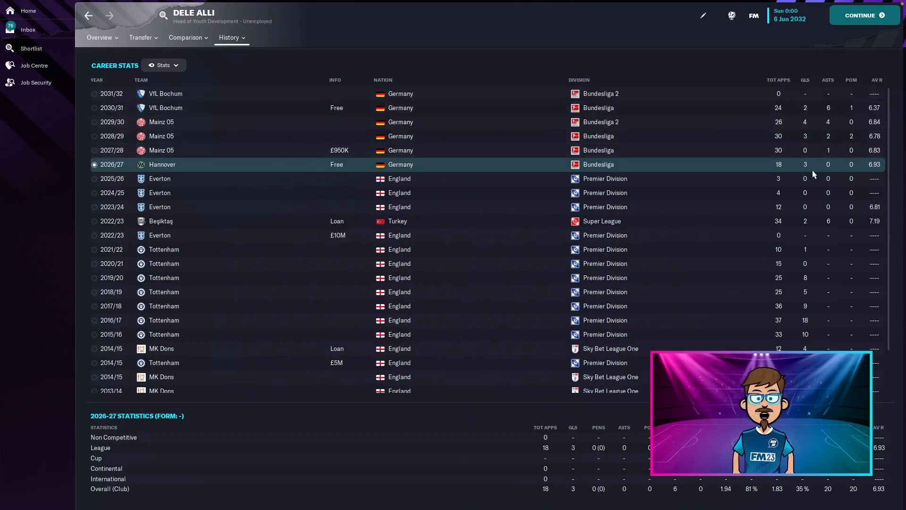
{"action": "mouse_move", "coordinate": [774, 164]}
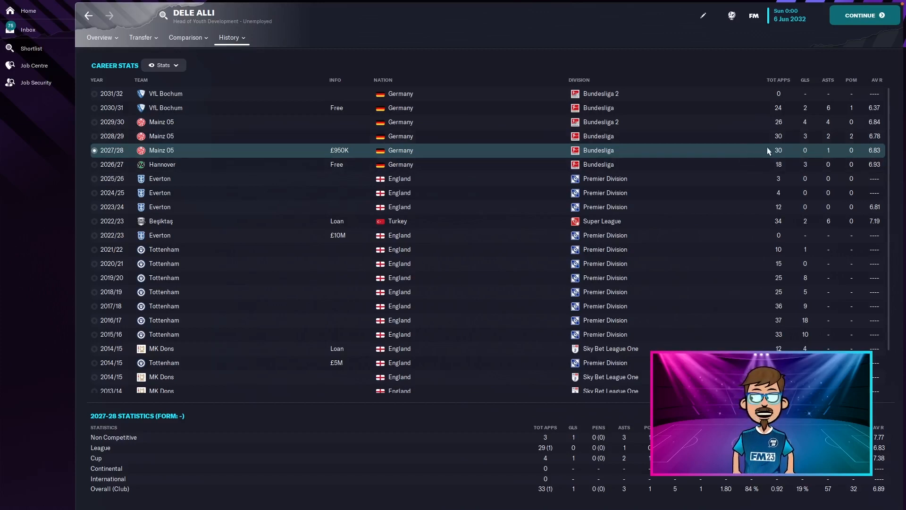
{"action": "mouse_move", "coordinate": [806, 154]}
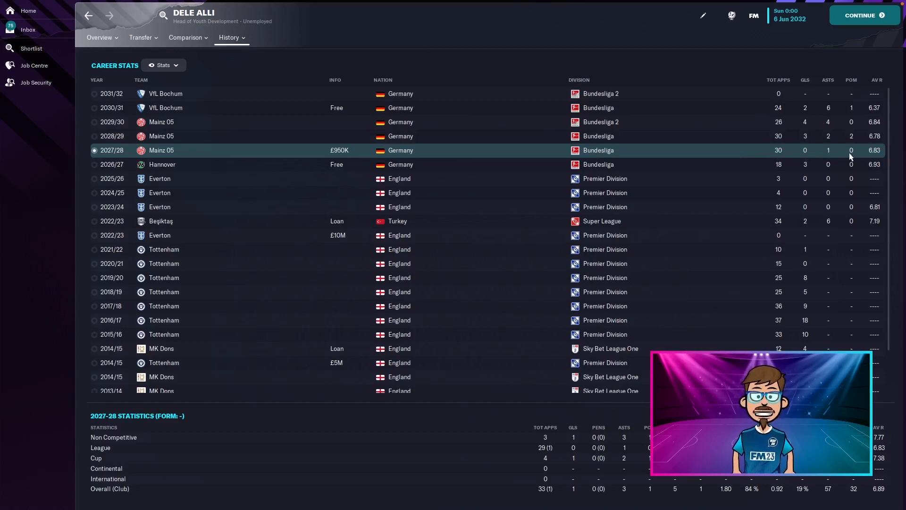
{"action": "mouse_move", "coordinate": [836, 143]}
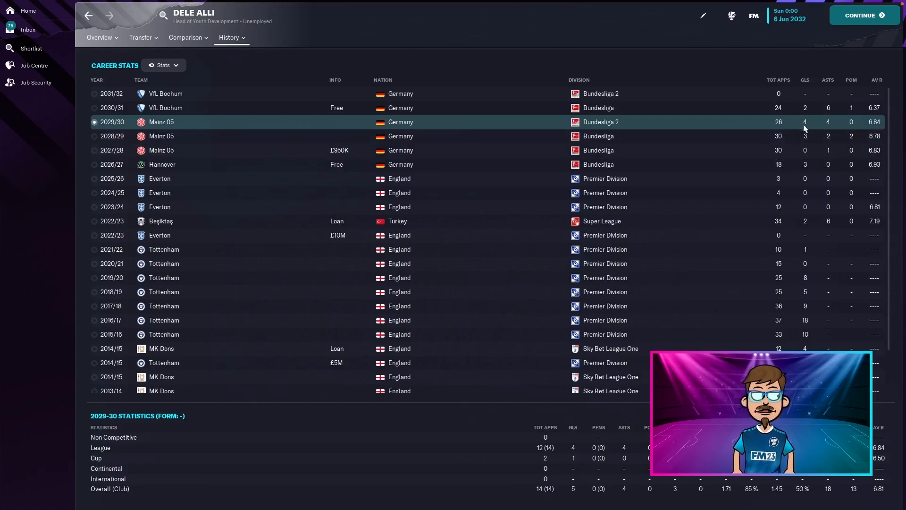
{"action": "mouse_move", "coordinate": [814, 127]}
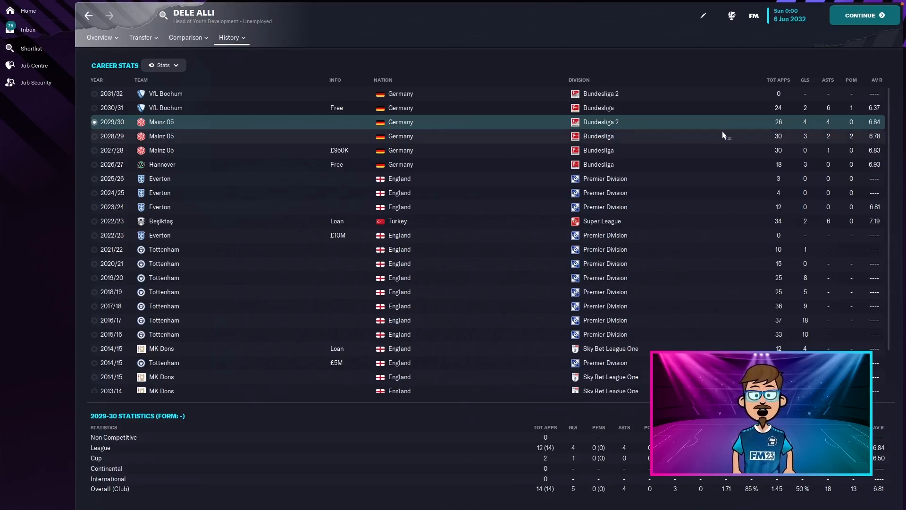
{"action": "mouse_move", "coordinate": [706, 111]}
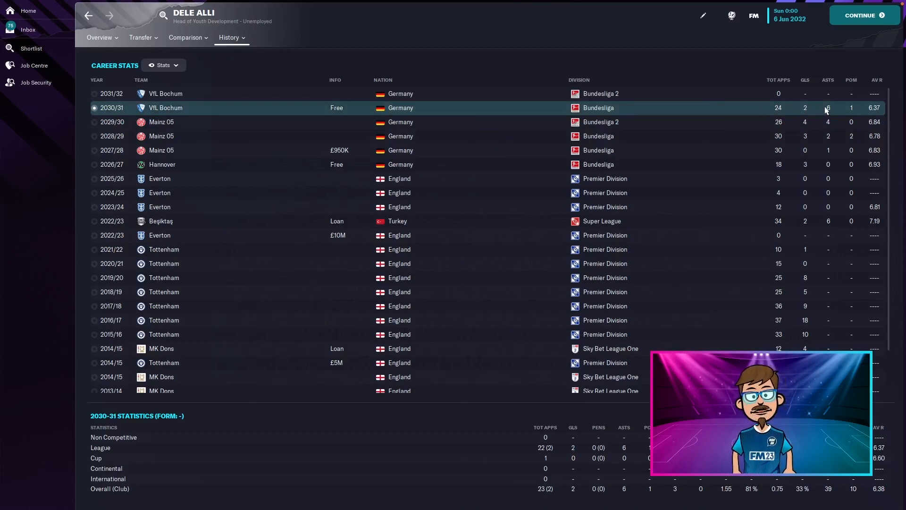
{"action": "mouse_move", "coordinate": [789, 120]}
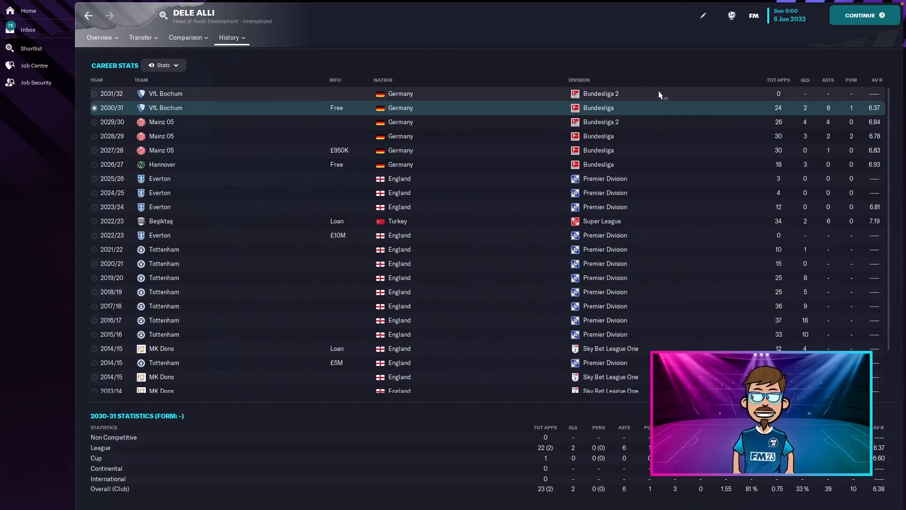
{"action": "mouse_move", "coordinate": [717, 123]}
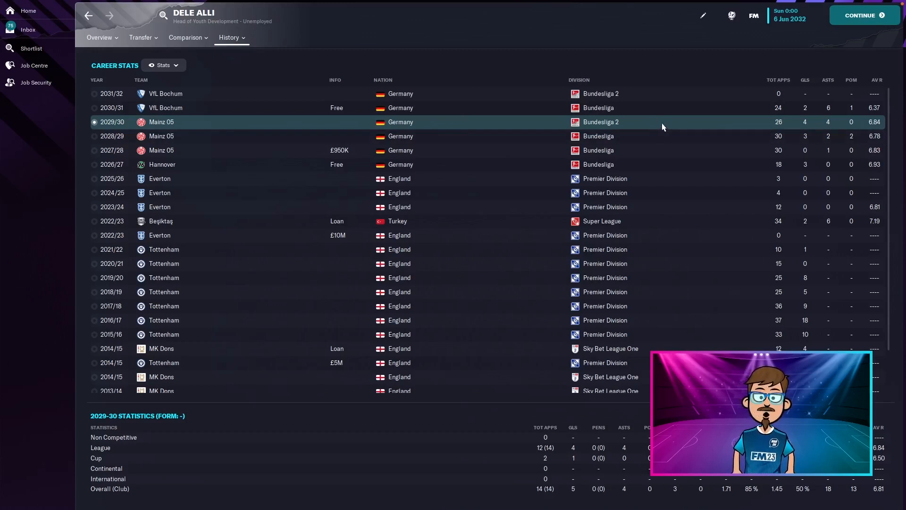
Bring up Dele Alli's notable career milestones and scroll through the Mainz 05 and Bochum entries.
{"action": "left_click", "coordinate": [230, 37]}
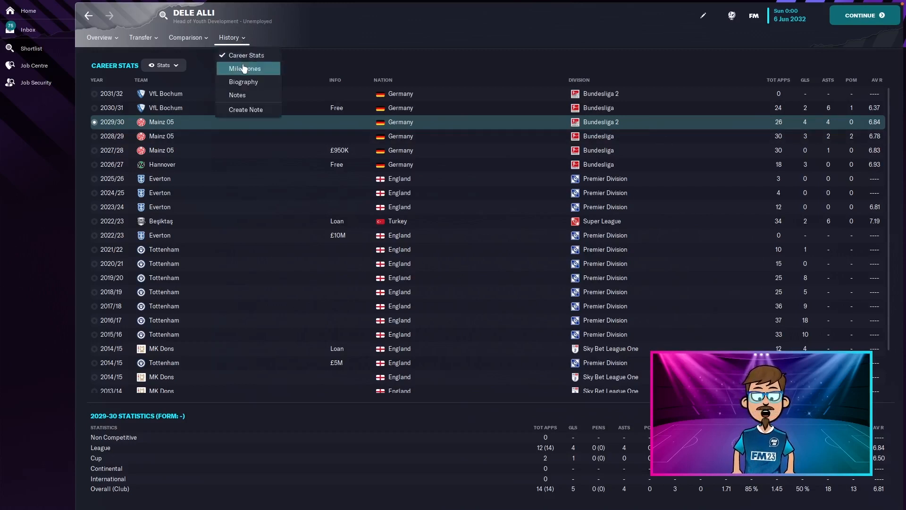
{"action": "left_click", "coordinate": [246, 68]}
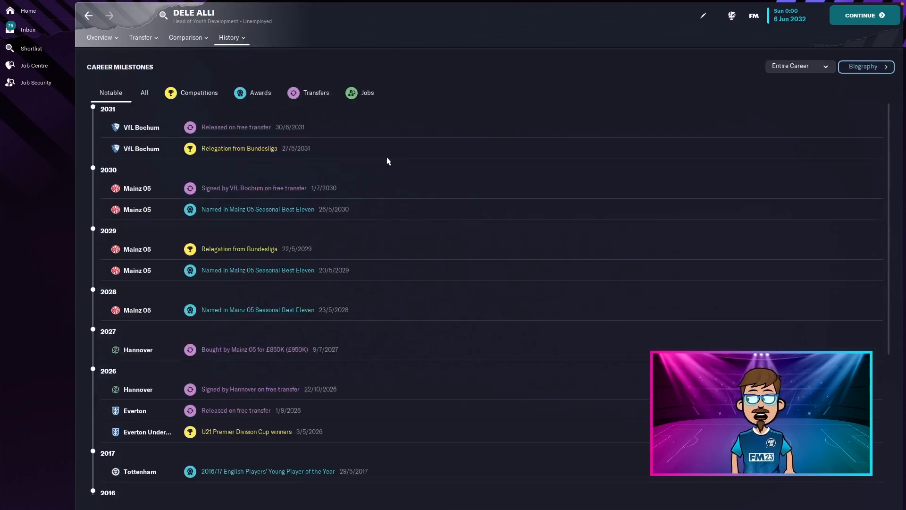
{"action": "scroll", "scroll_direction": "down", "scroll_amount": 3}
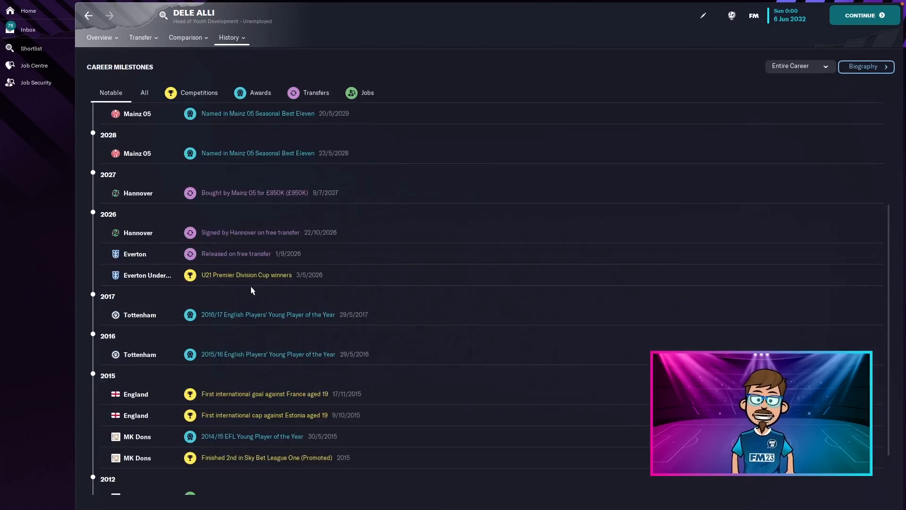
{"action": "mouse_move", "coordinate": [243, 305]}
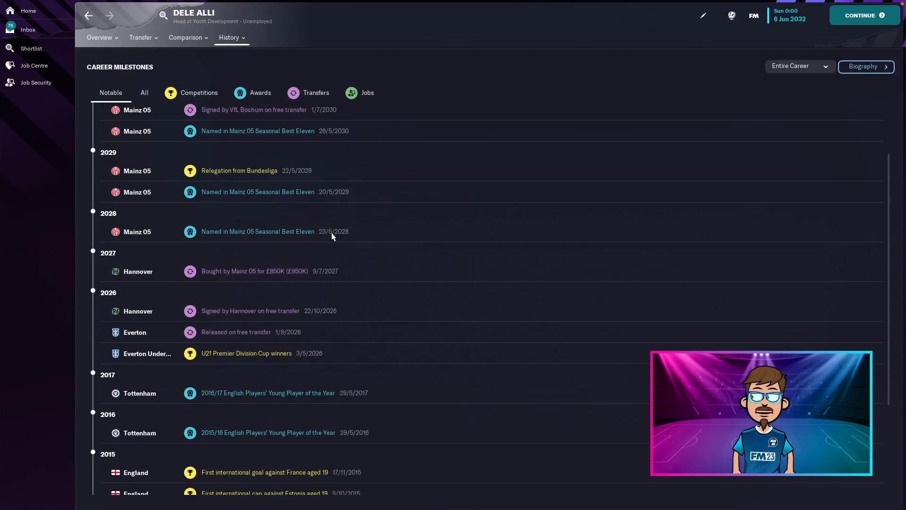
{"action": "mouse_move", "coordinate": [355, 207]}
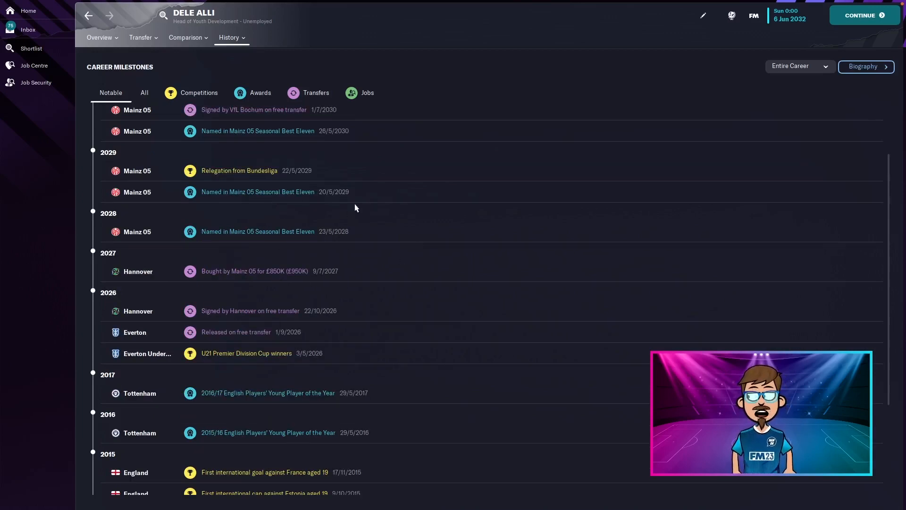
{"action": "mouse_move", "coordinate": [269, 175]}
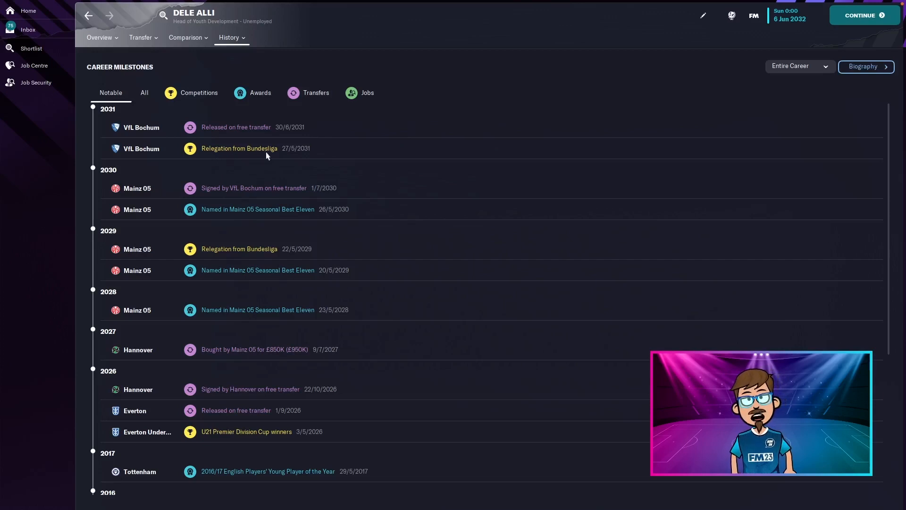
{"action": "mouse_move", "coordinate": [358, 157]}
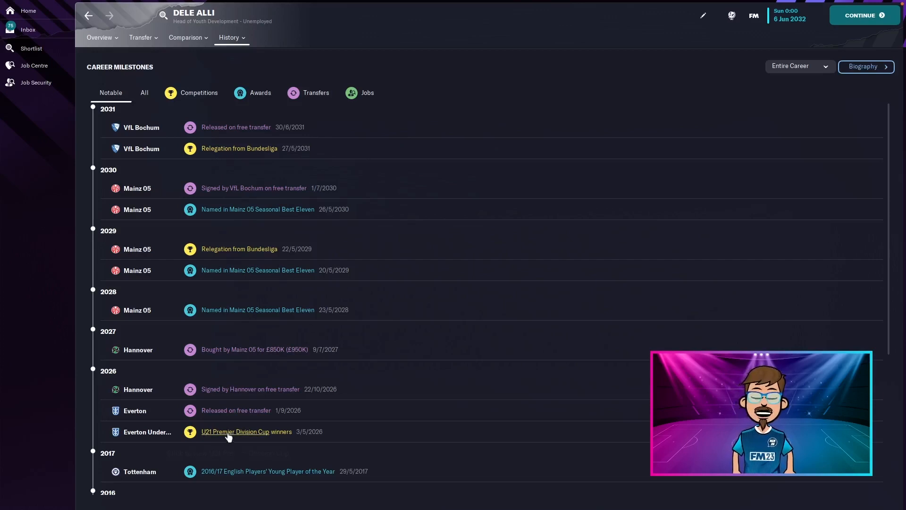
{"action": "mouse_move", "coordinate": [235, 431]}
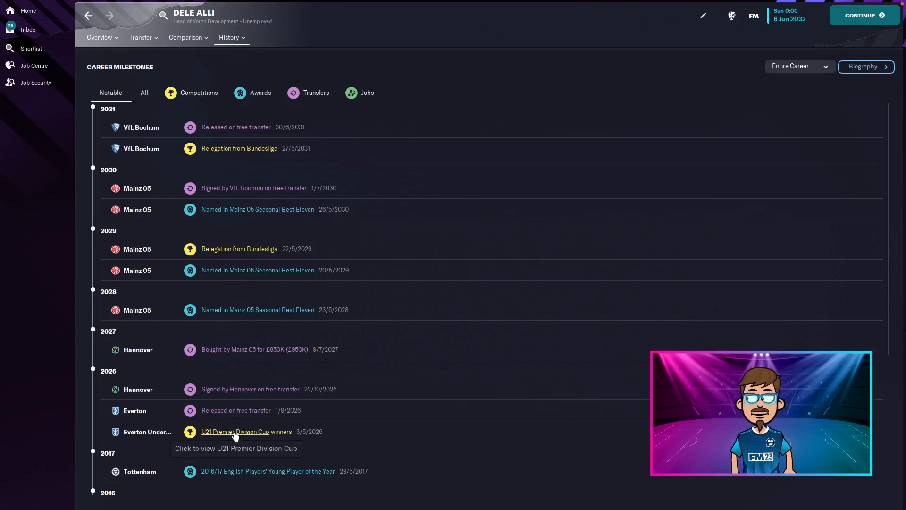